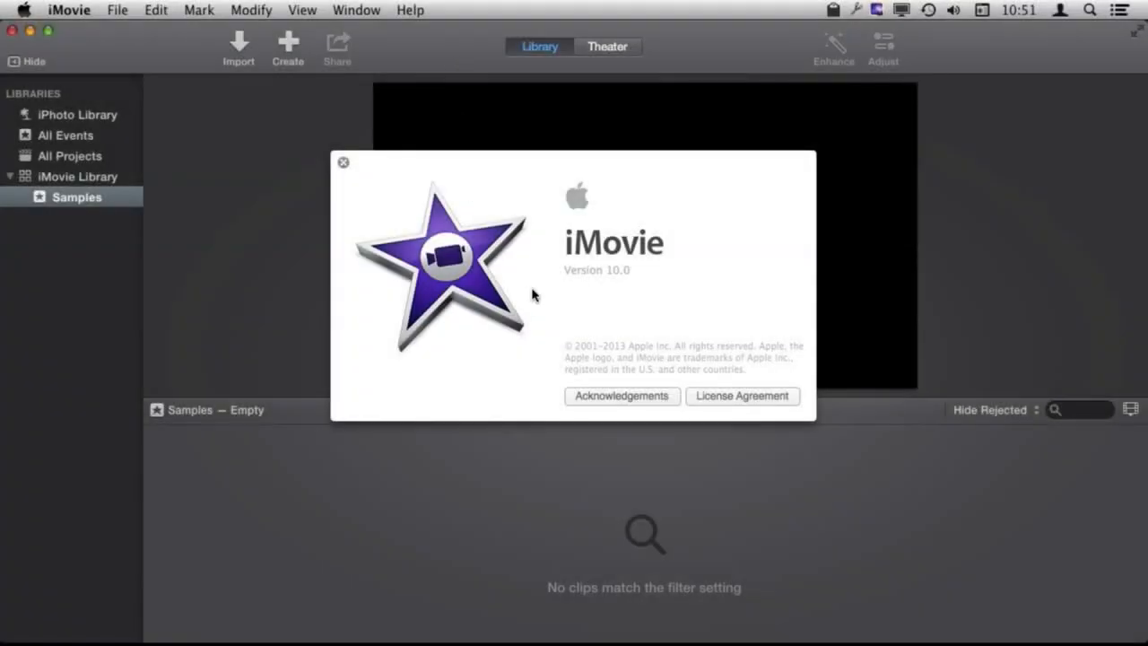
- Dismiss the About iMovie 10.0 window to reveal the empty Samples event
left_click(342, 163)
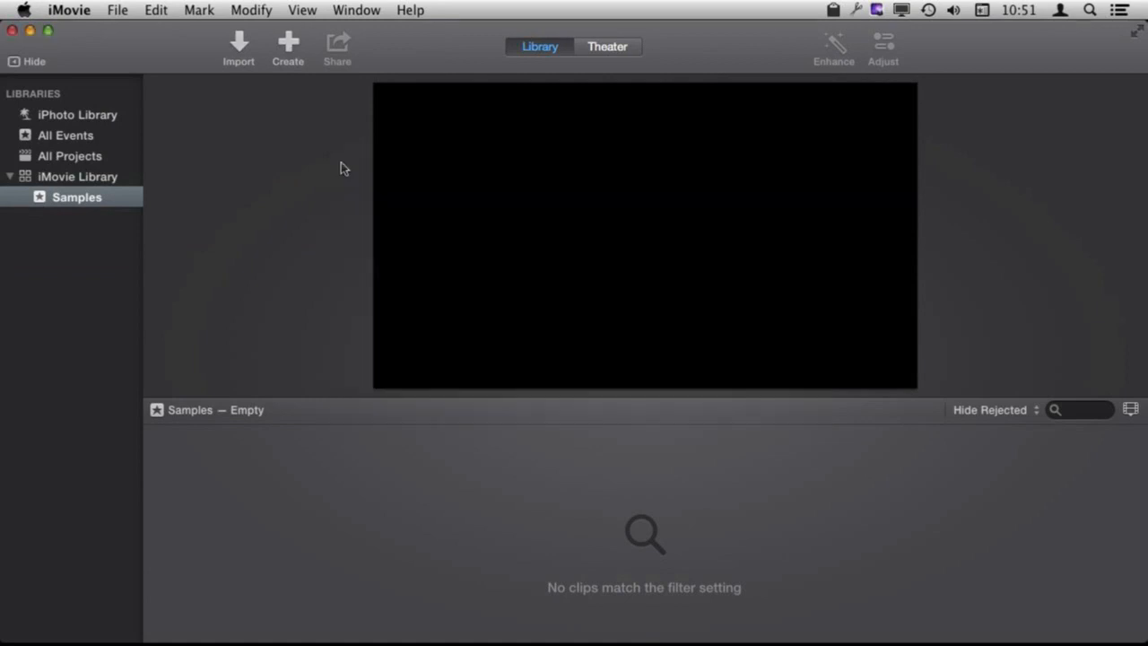
mouse_move(416, 143)
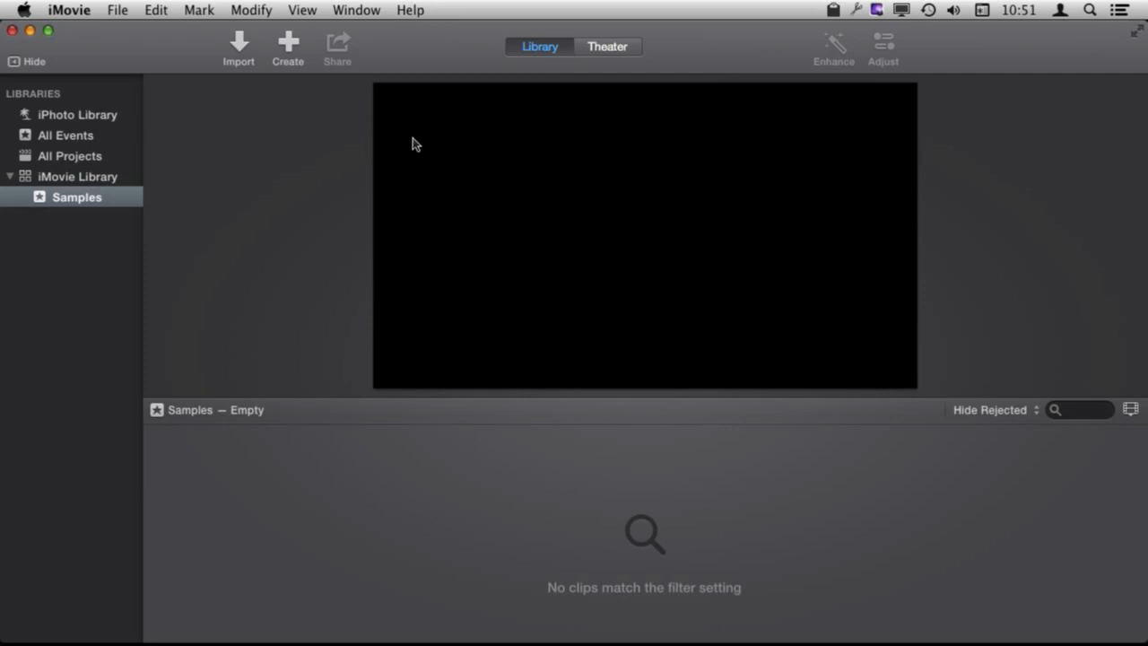
mouse_move(404, 137)
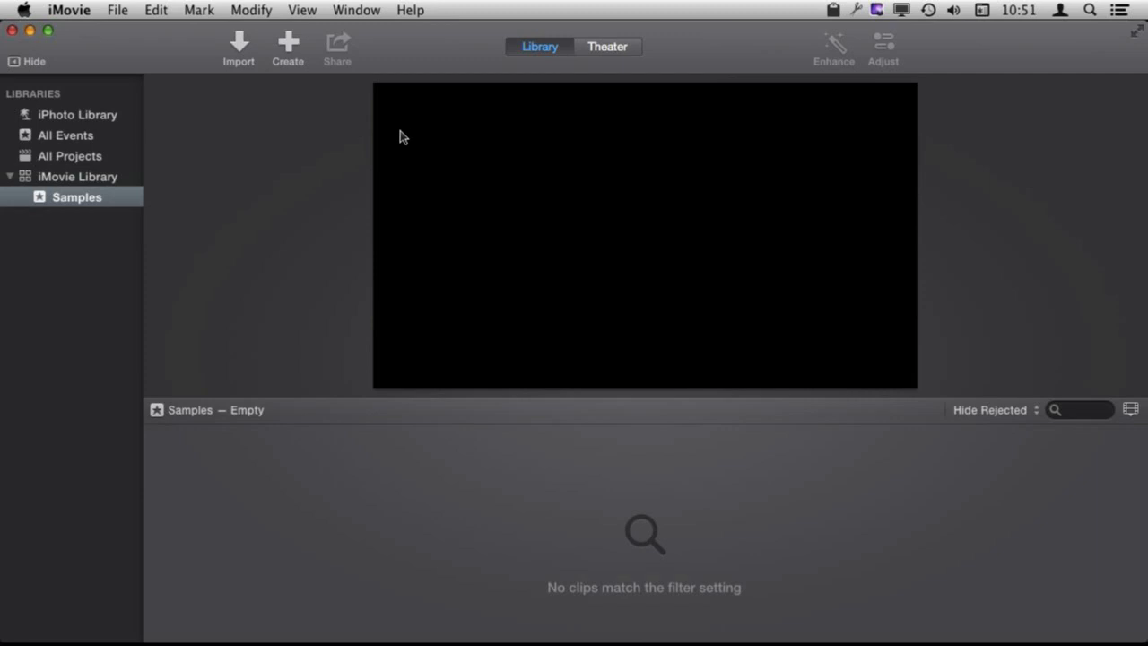
mouse_move(398, 137)
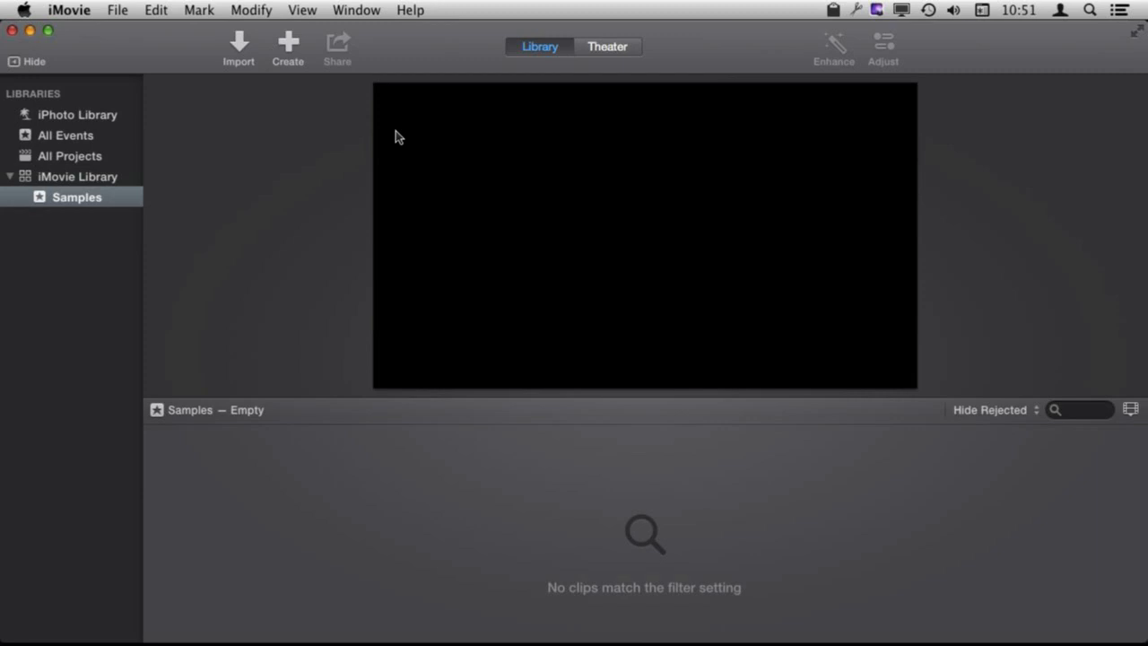
mouse_move(523, 107)
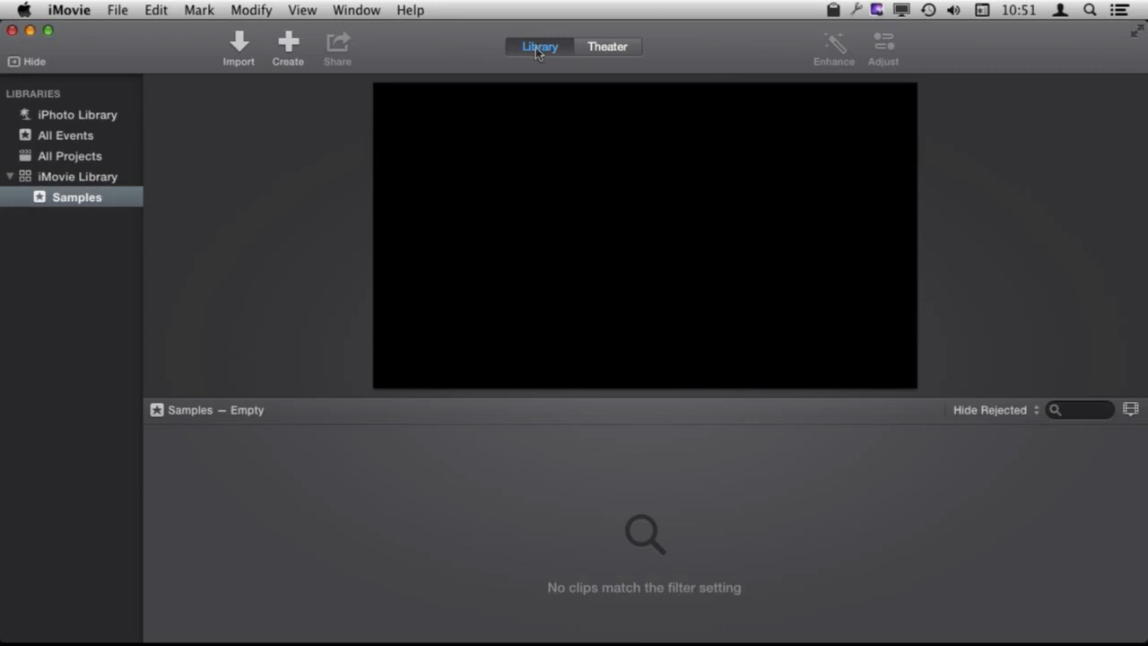
mouse_move(539, 53)
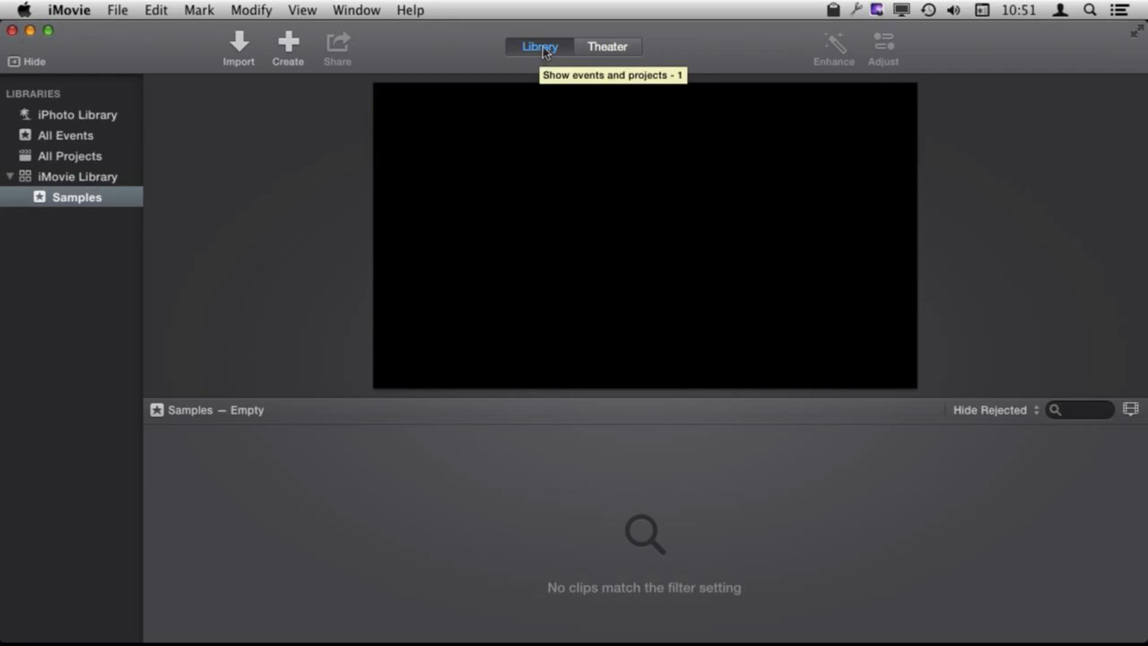
mouse_move(525, 57)
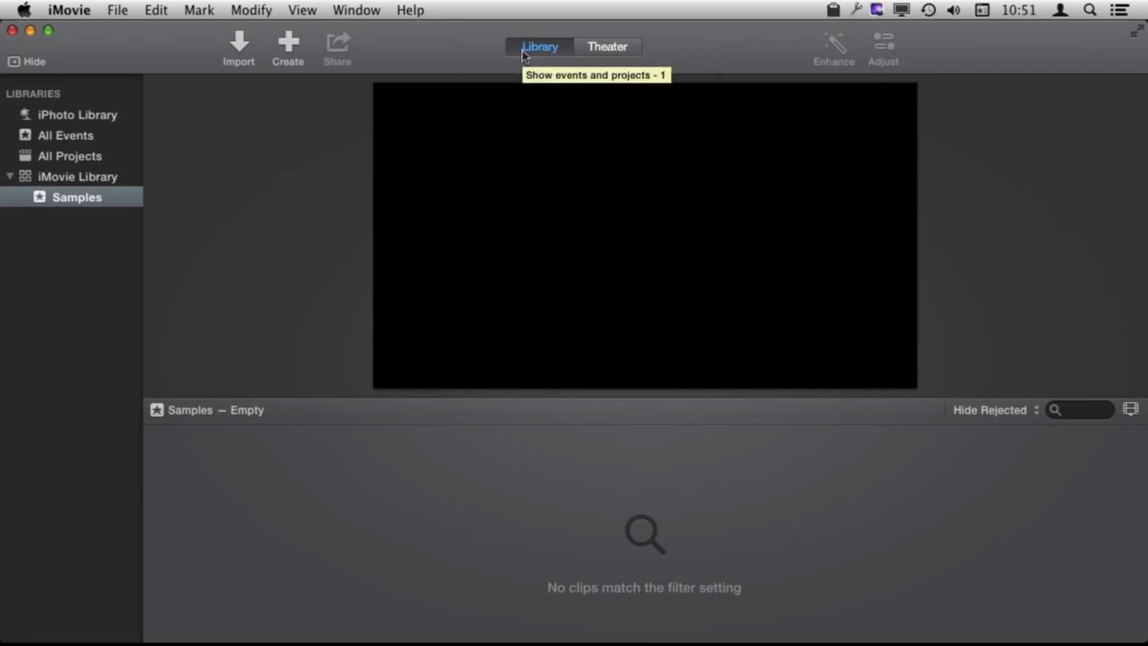
mouse_move(143, 55)
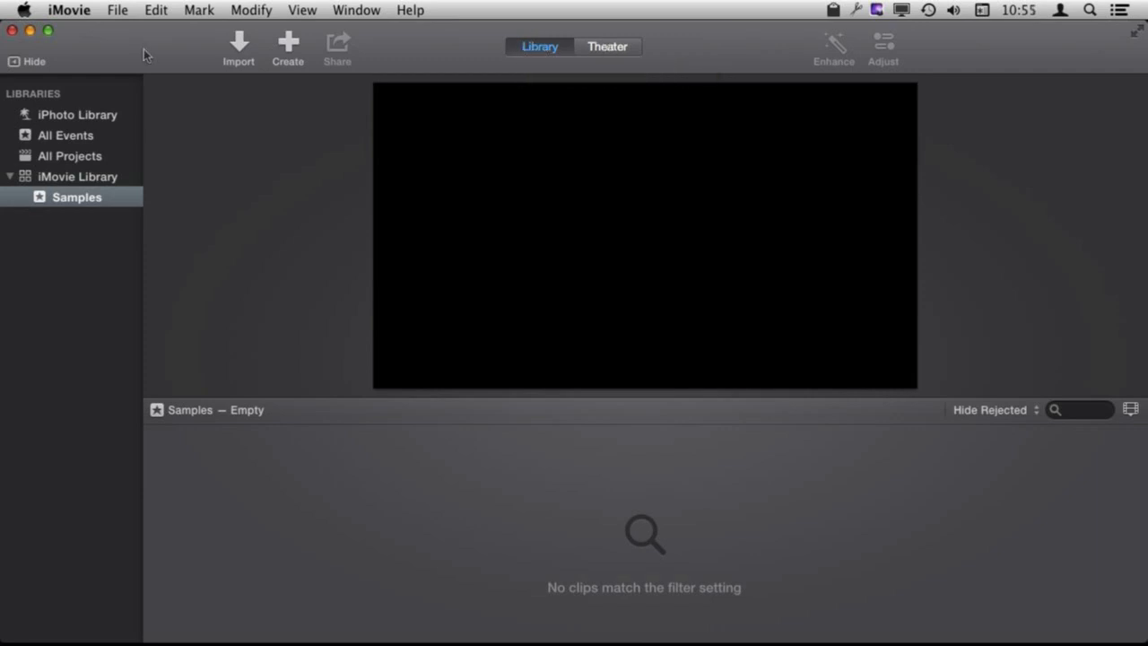
mouse_move(154, 165)
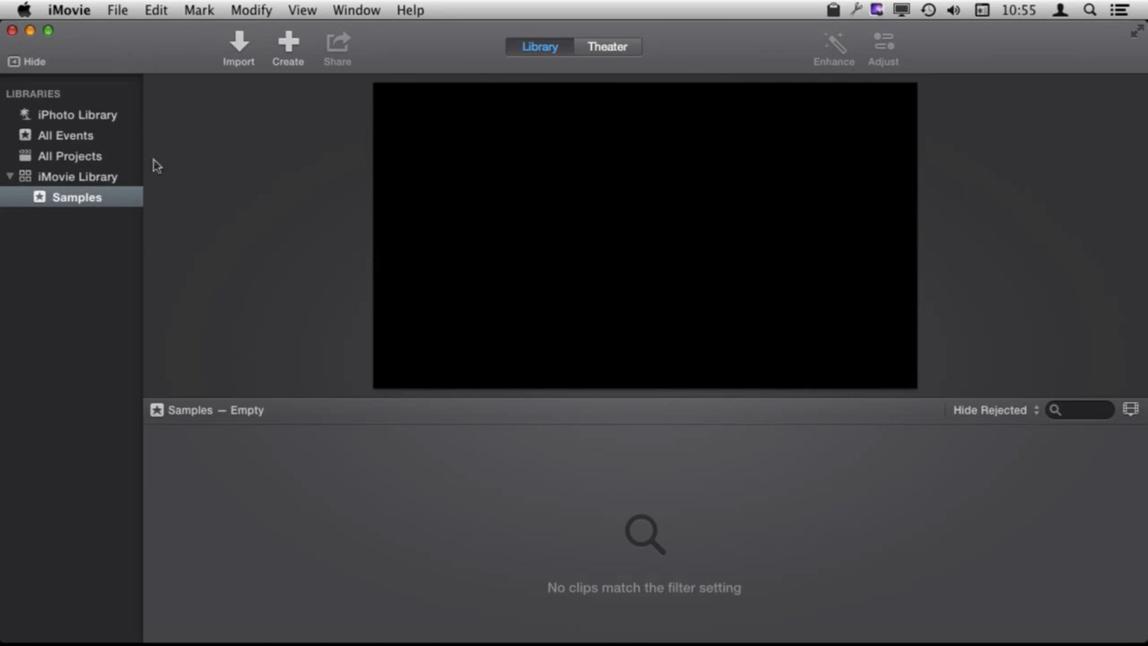
mouse_move(185, 65)
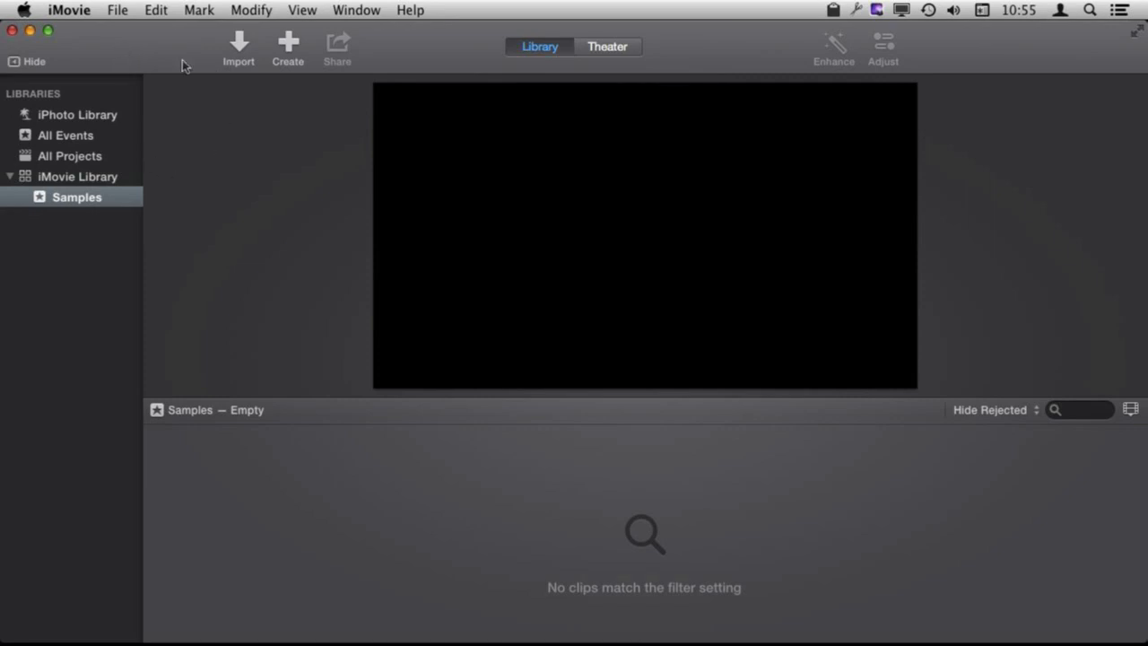
- Import all six clips from the Video Clips folder, including the ducks clip, into Samples
left_click(237, 40)
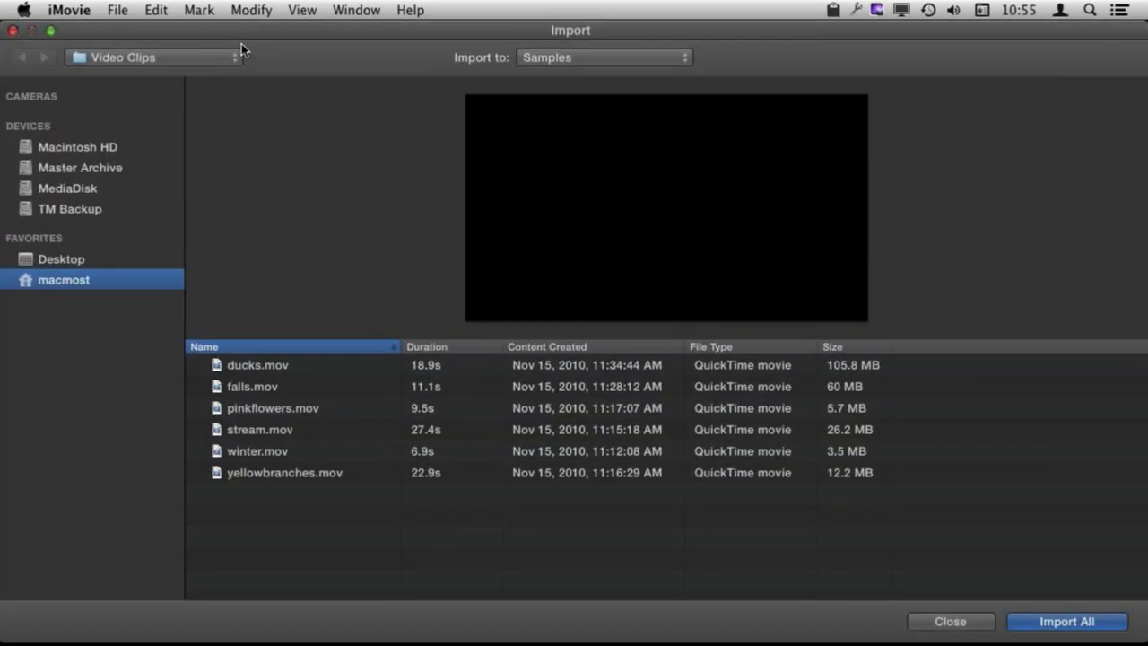
mouse_move(264, 373)
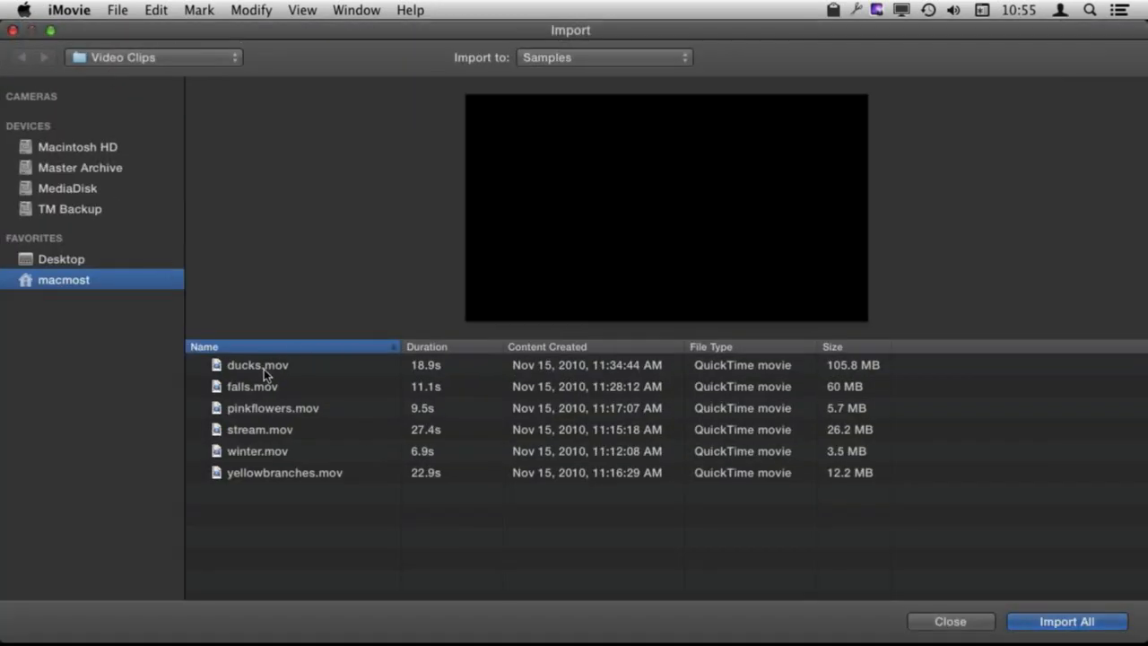
left_click(258, 365)
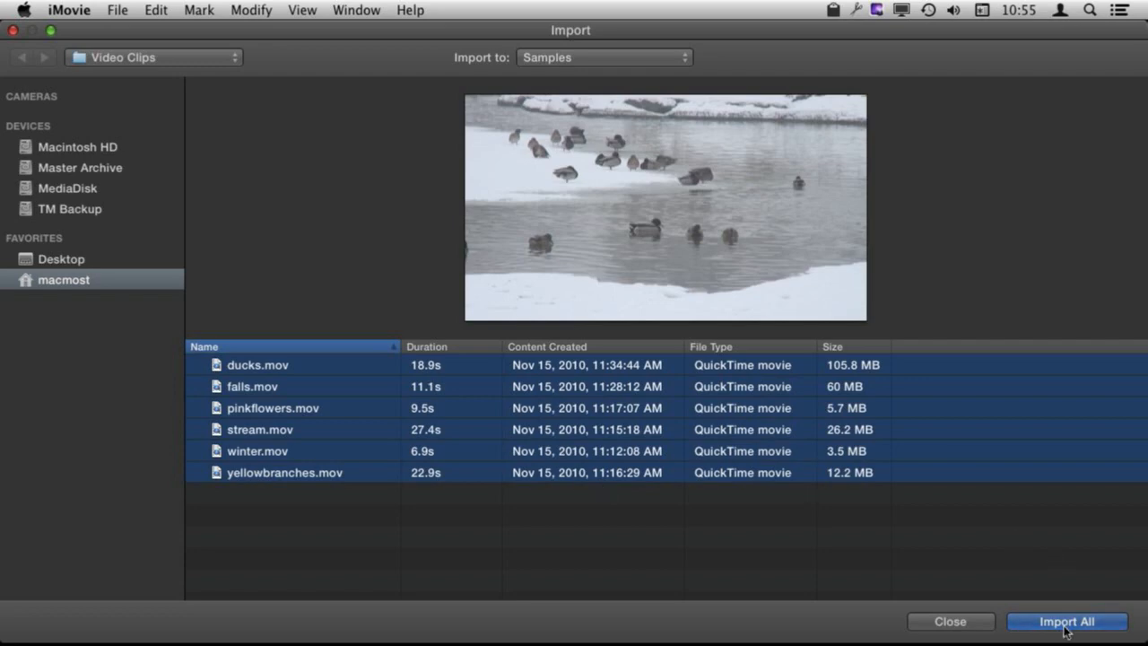
left_click(1067, 621)
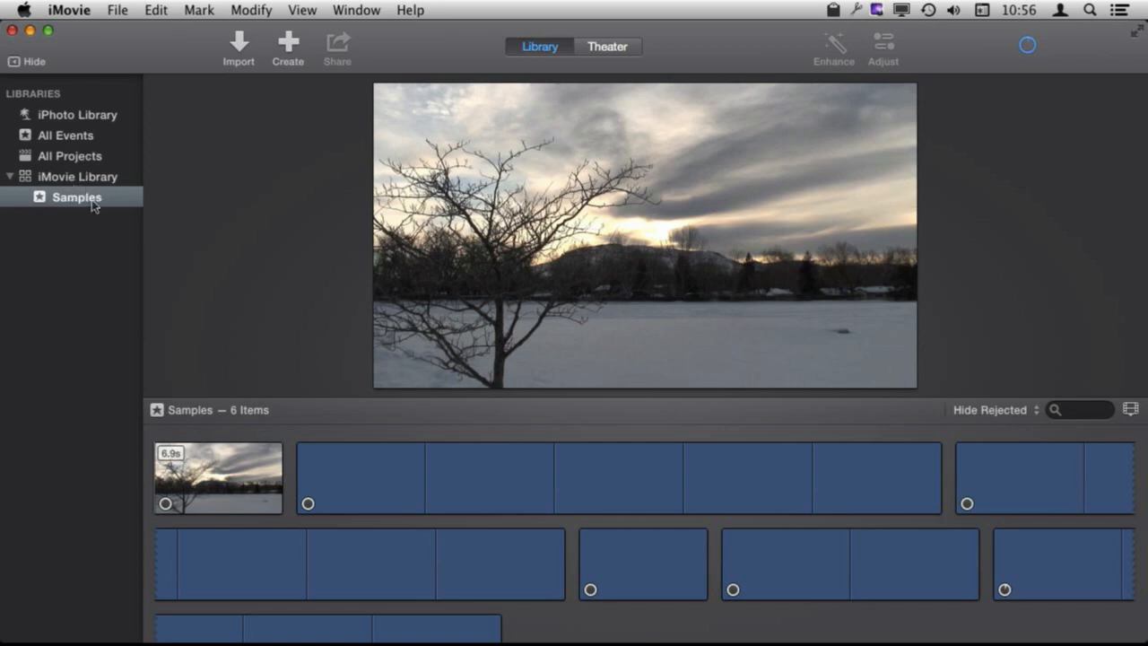
mouse_move(280, 457)
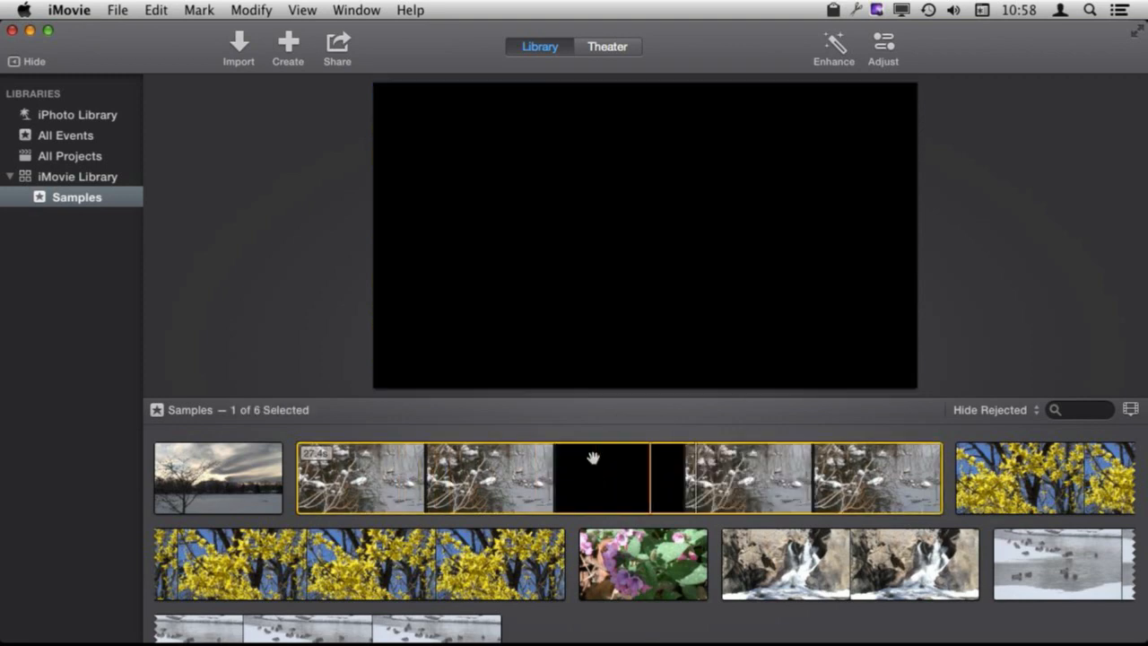
left_click(129, 10)
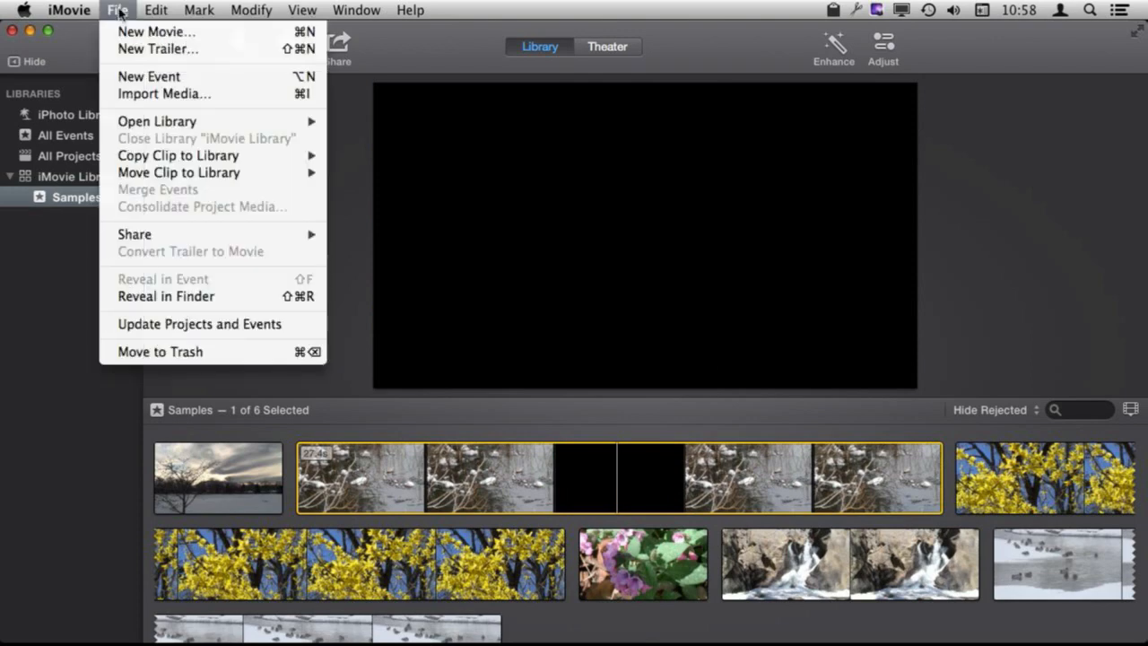
mouse_move(134, 234)
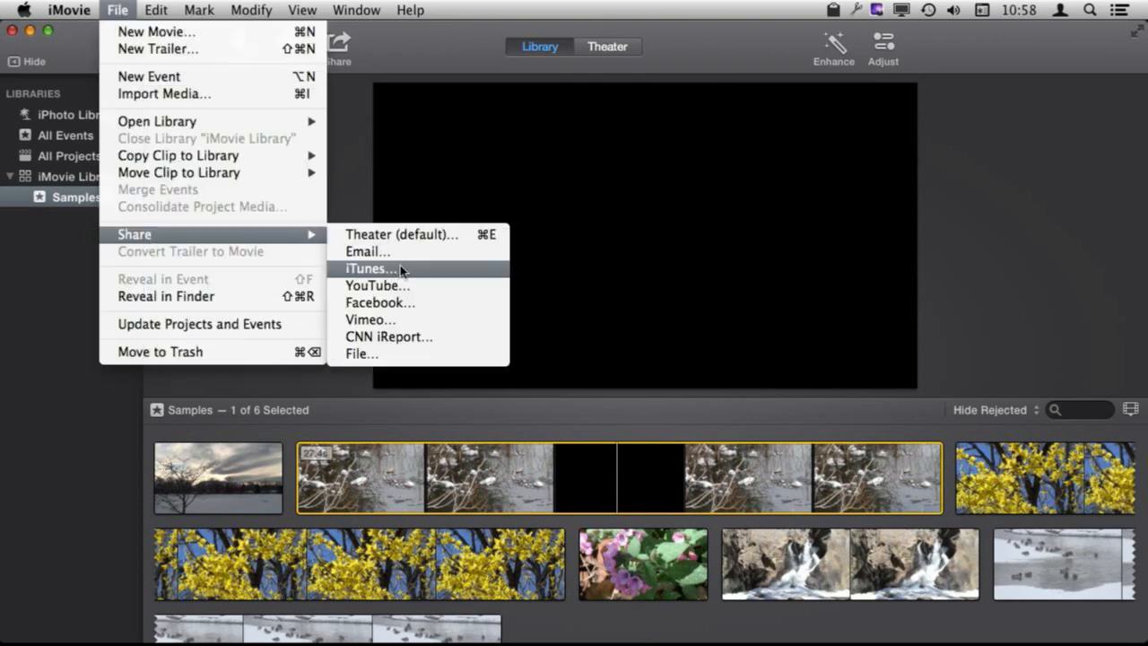
mouse_move(387, 251)
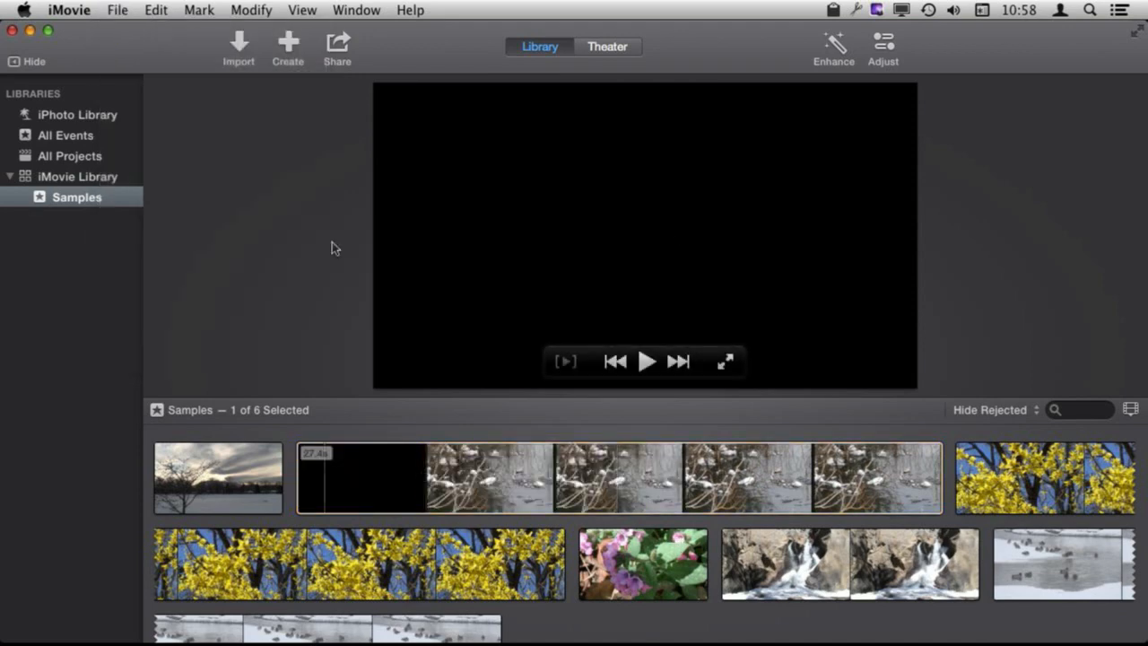
- Start a New Movie with No Theme, keeping the name My Movie and event Samples
left_click(116, 10)
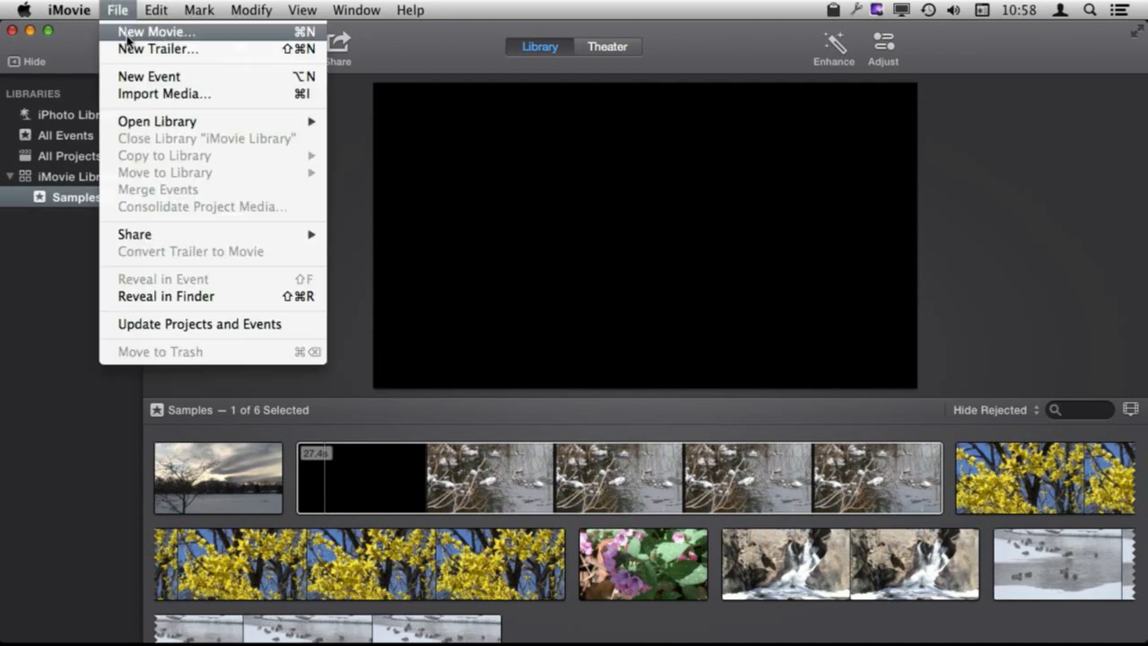
left_click(162, 33)
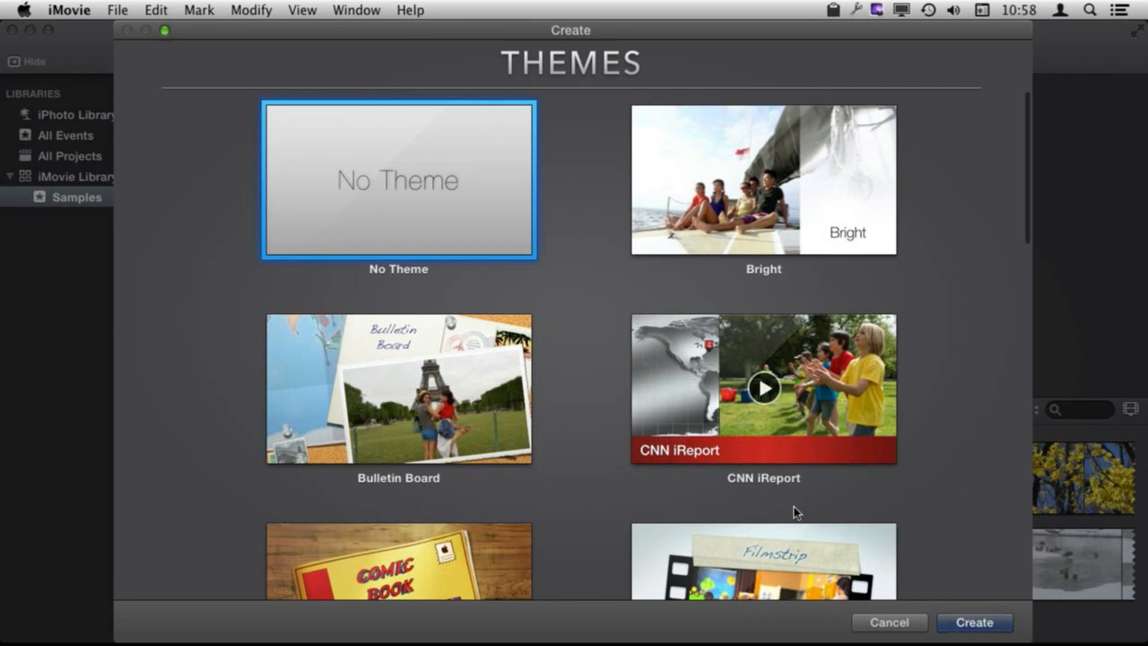
left_click(982, 623)
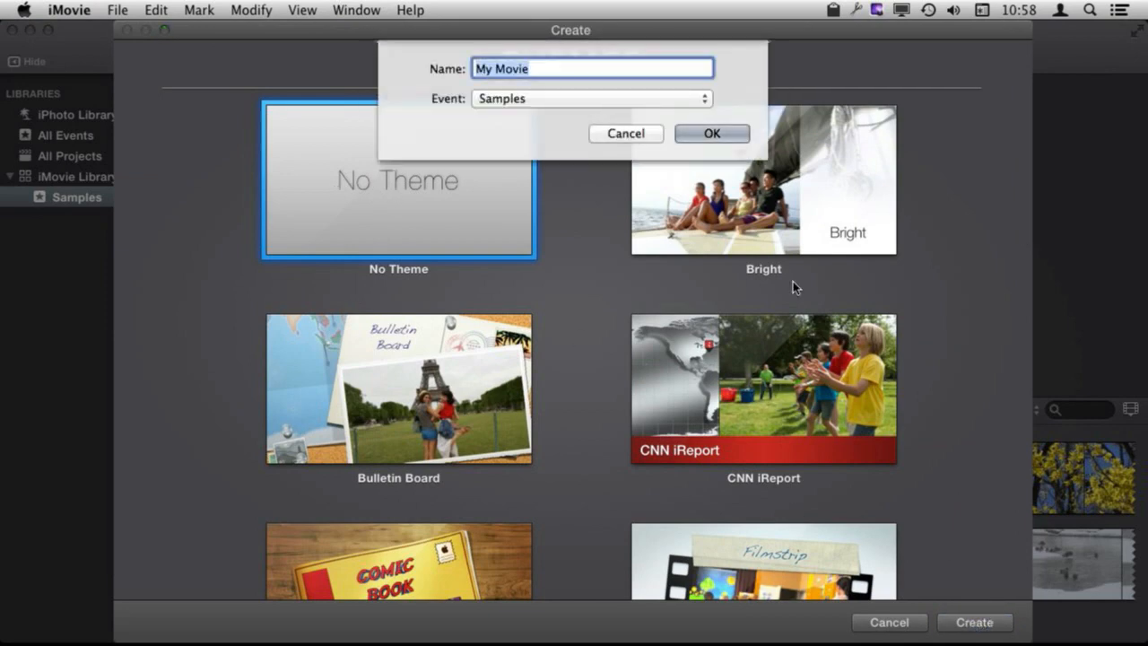
left_click(503, 69)
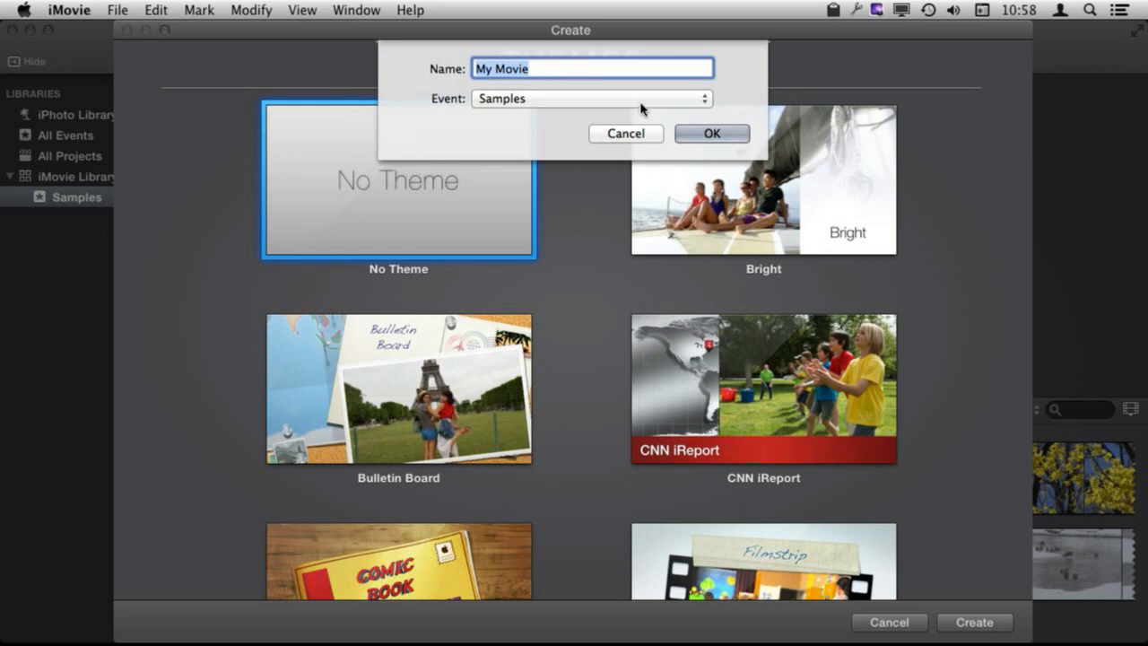
left_click(585, 99)
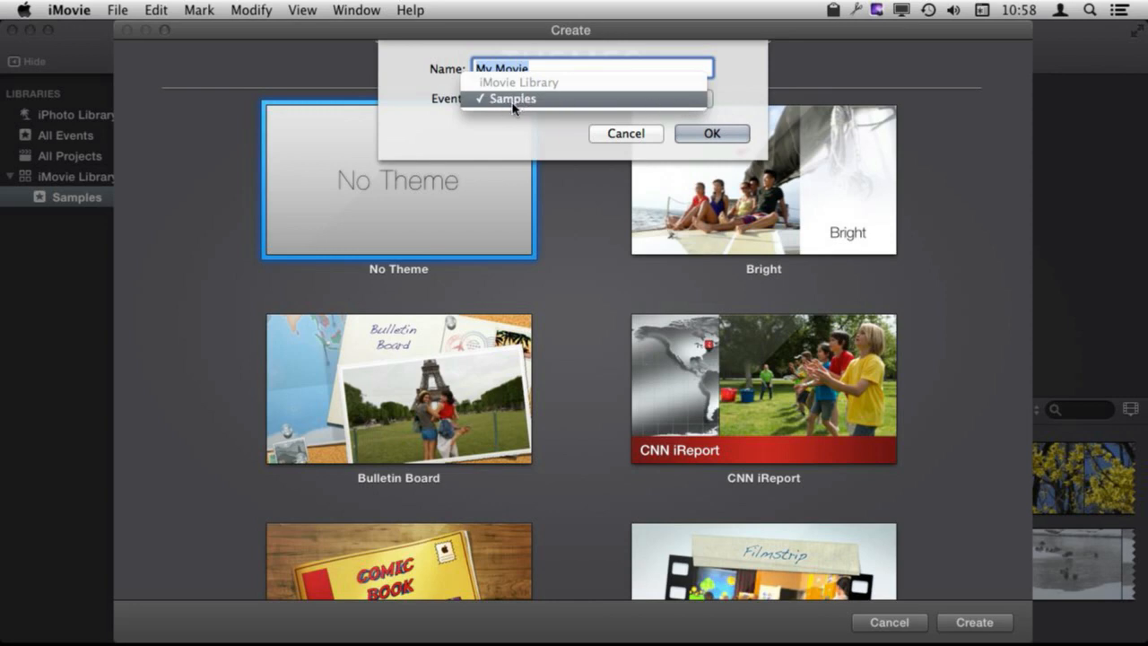
left_click(508, 99)
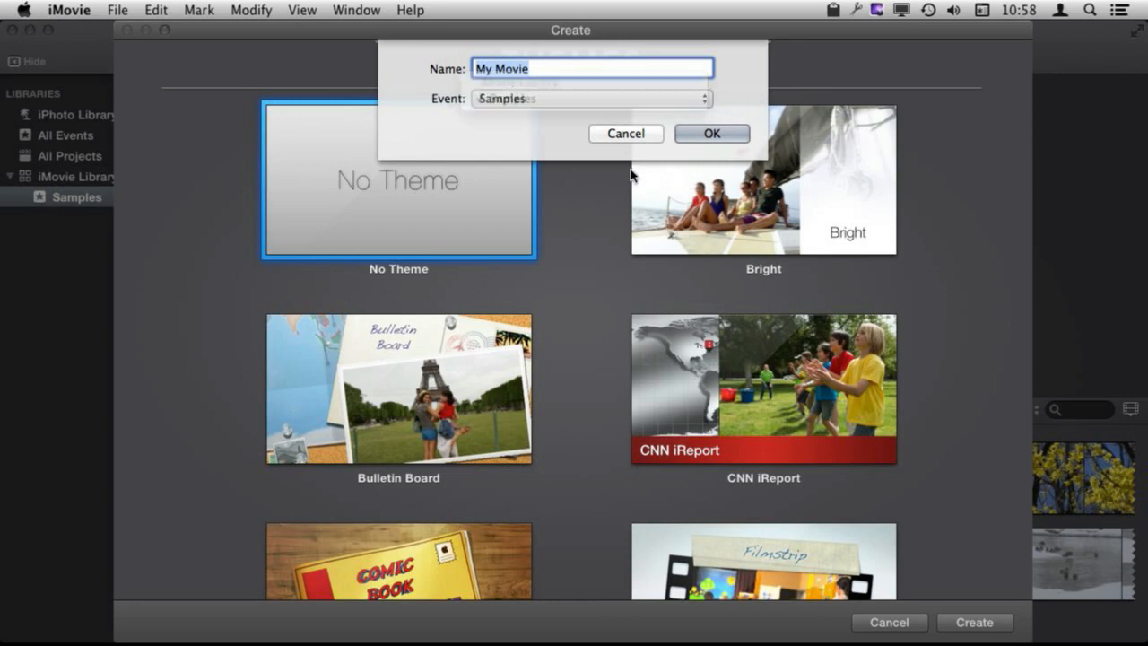
left_click(711, 132)
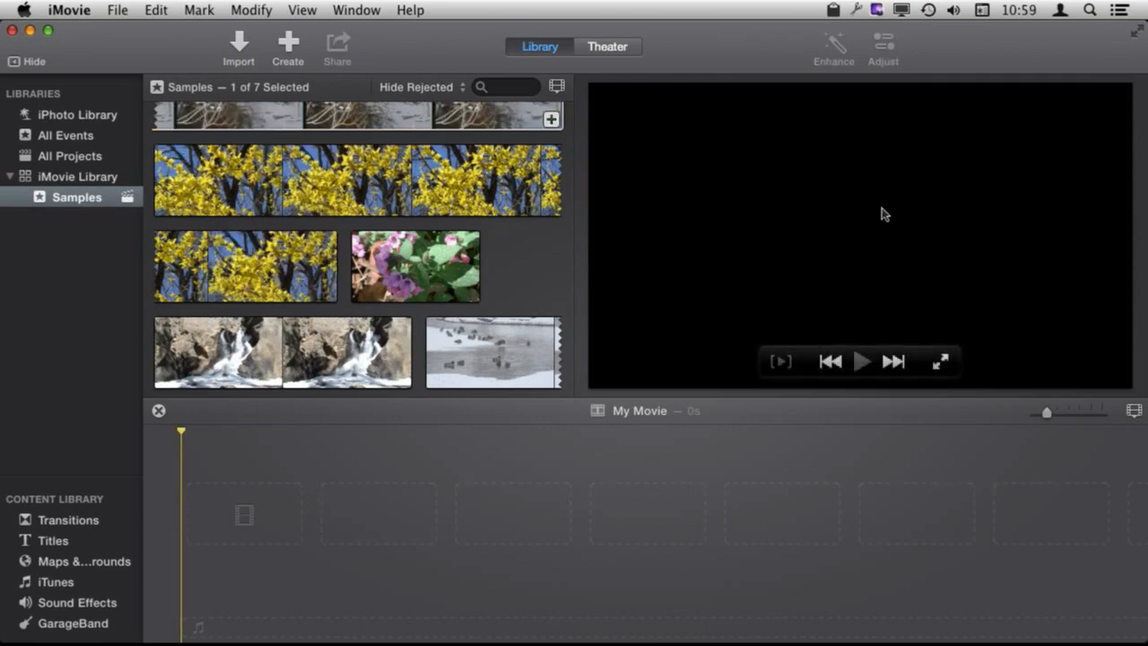
mouse_move(390, 188)
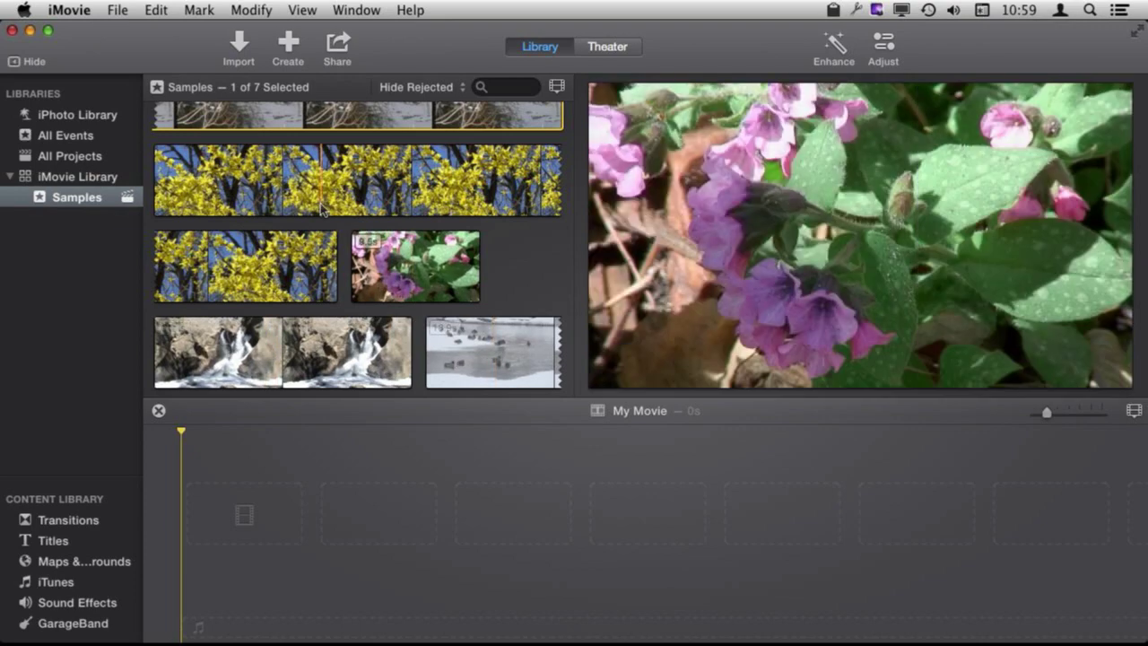
- Add the sunset tree and snowy plants clips to the My Movie timeline (34 seconds)
left_click(332, 180)
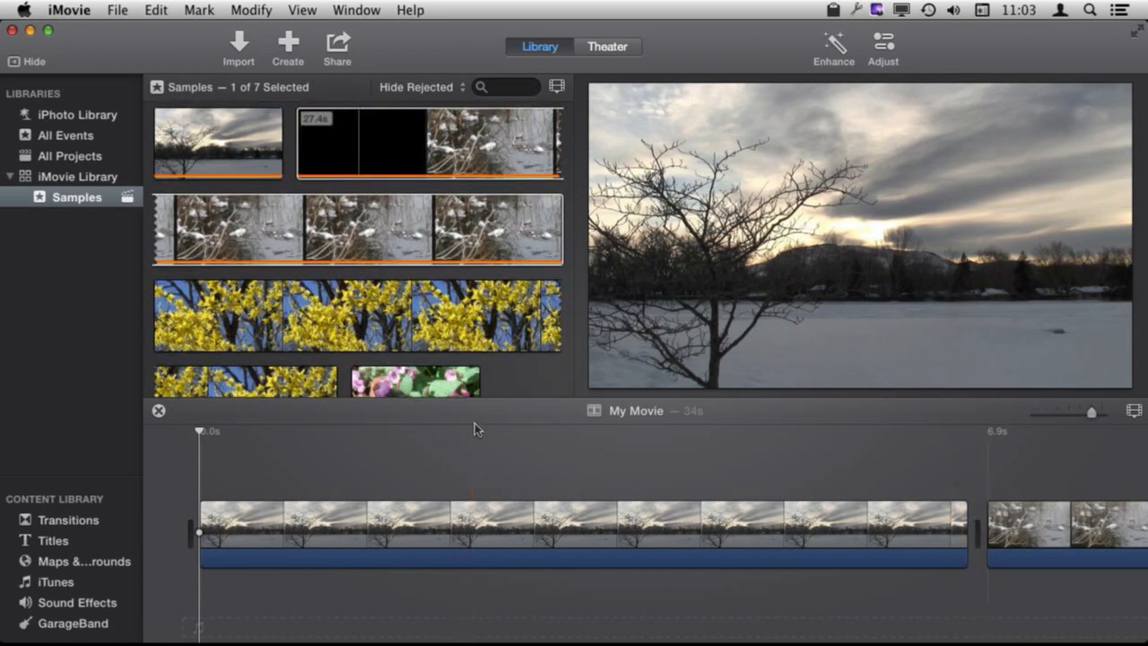
mouse_move(564, 93)
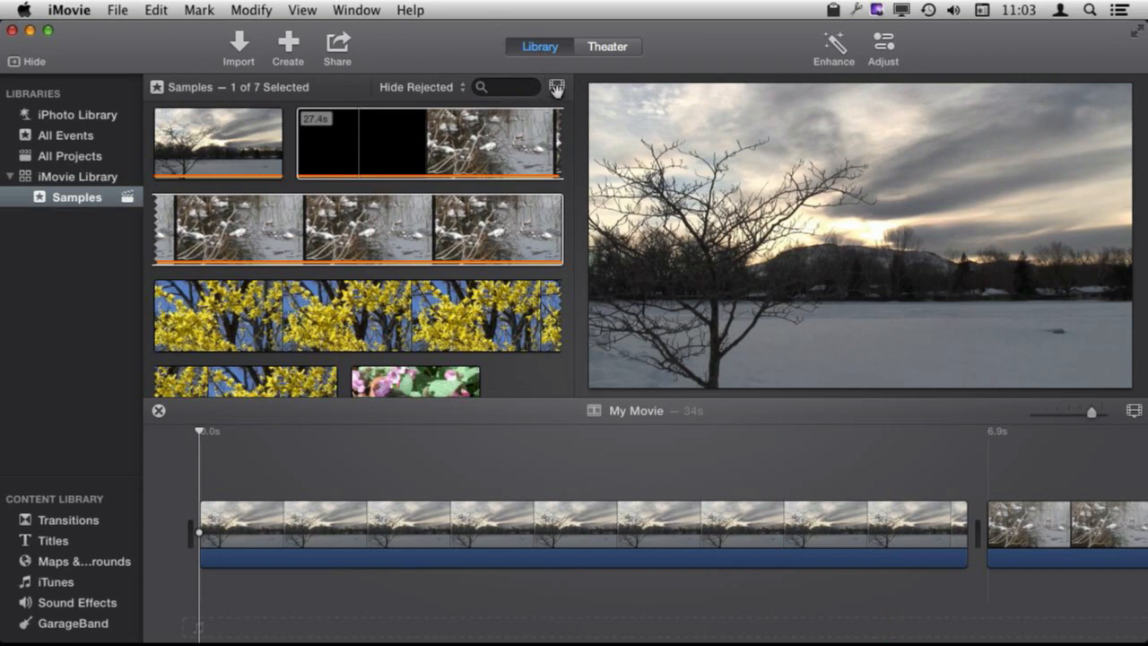
left_click(558, 86)
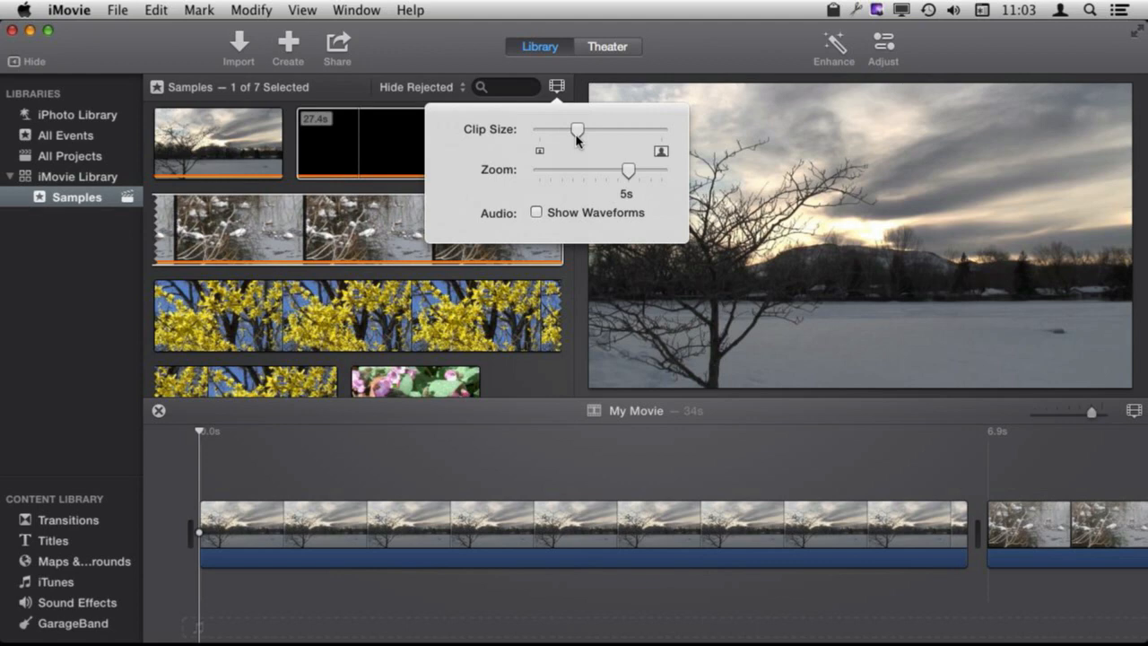
- Adjust browser Clip Size and Zoom so each whole clip shows as one thumbnail
left_click_drag(577, 130, 552, 130)
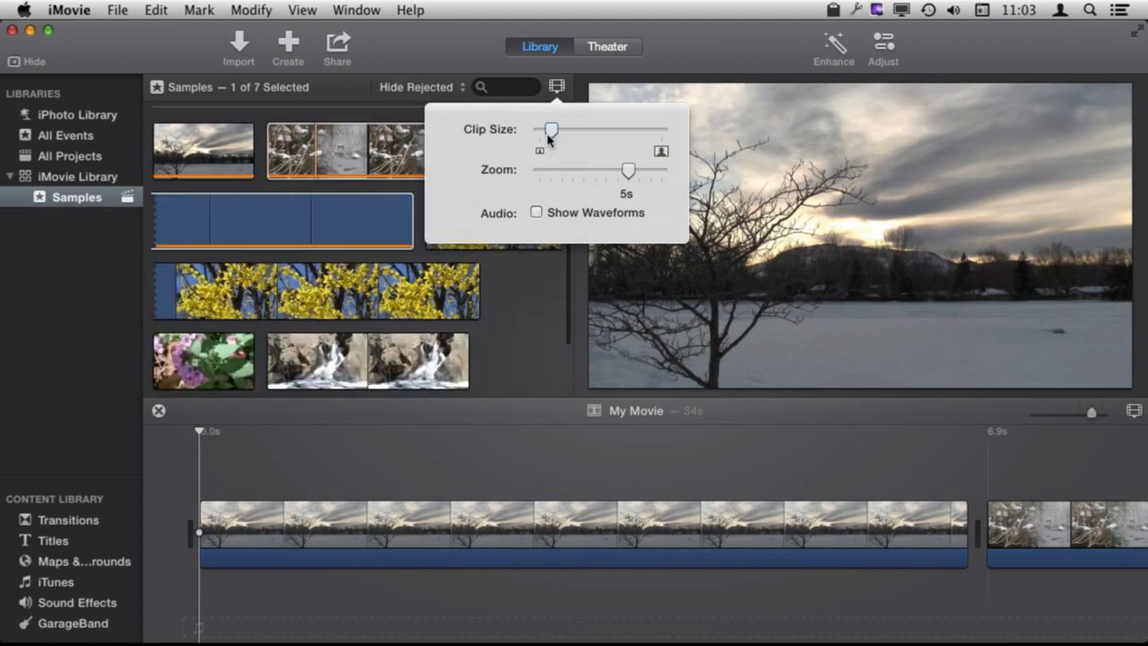
left_click_drag(551, 130, 569, 130)
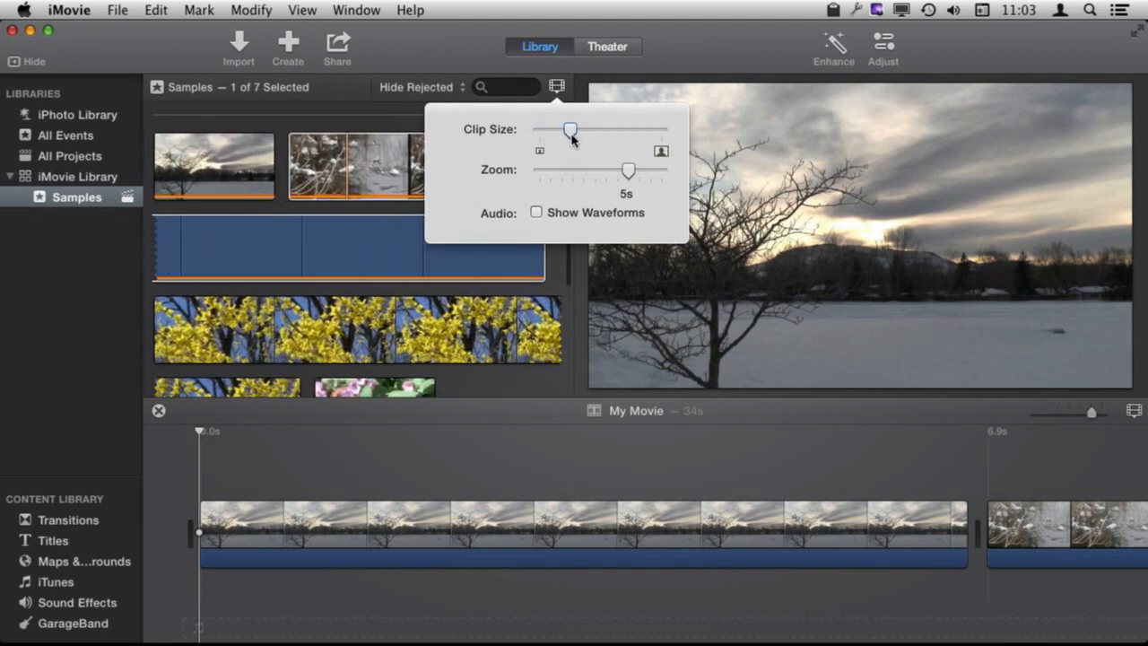
left_click_drag(628, 170, 619, 170)
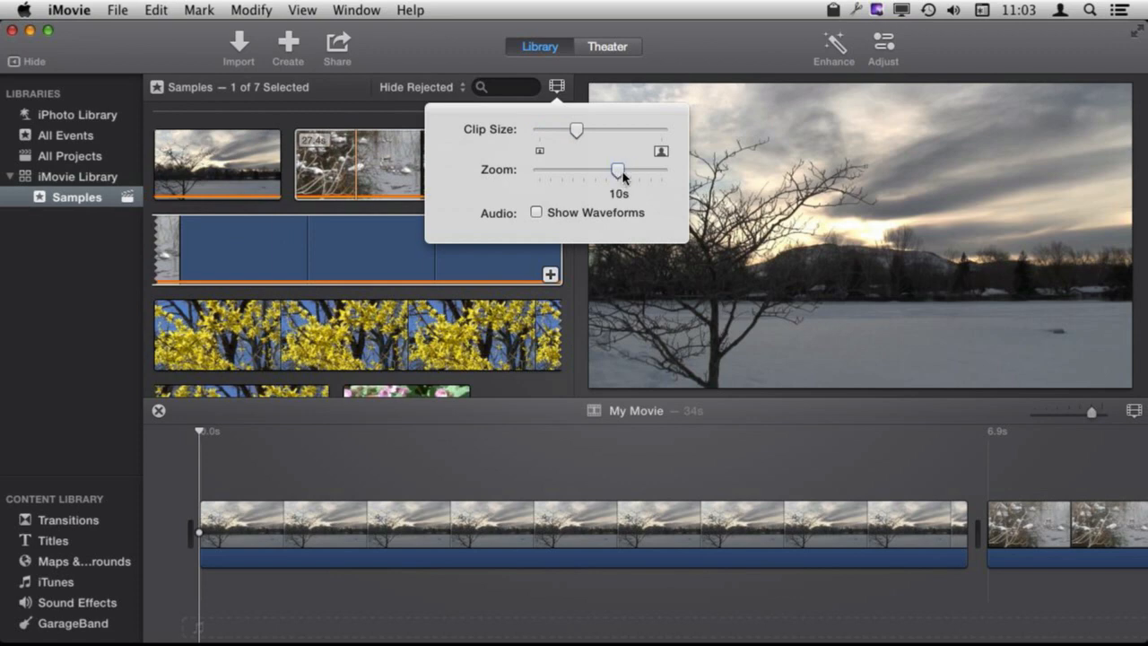
left_click_drag(618, 170, 561, 171)
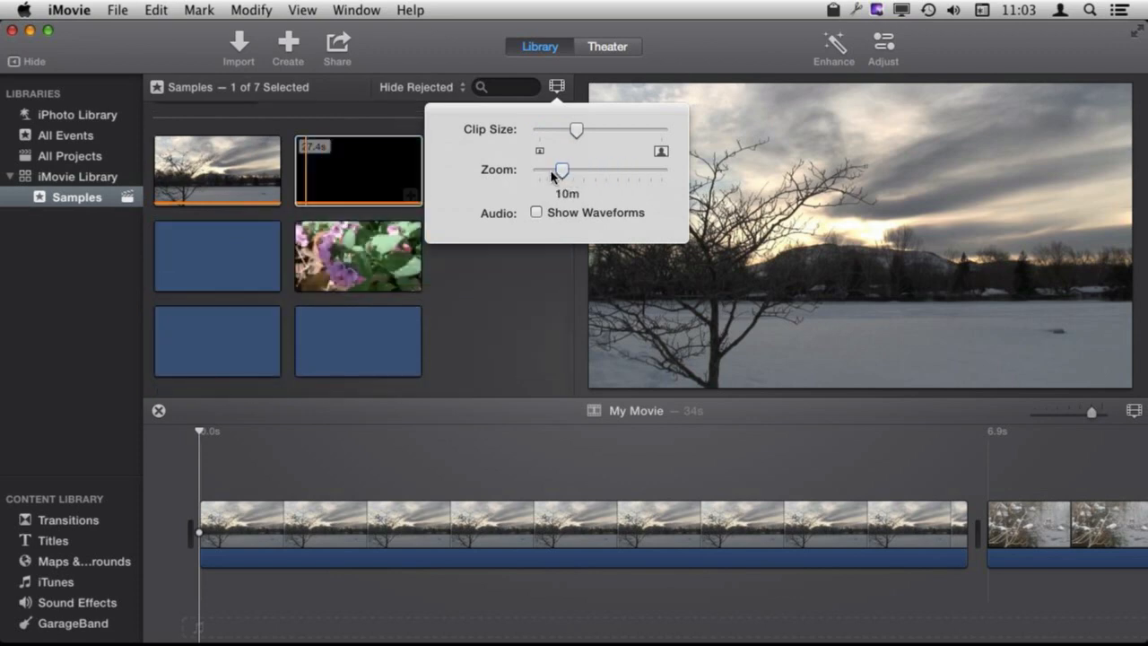
left_click_drag(561, 170, 539, 169)
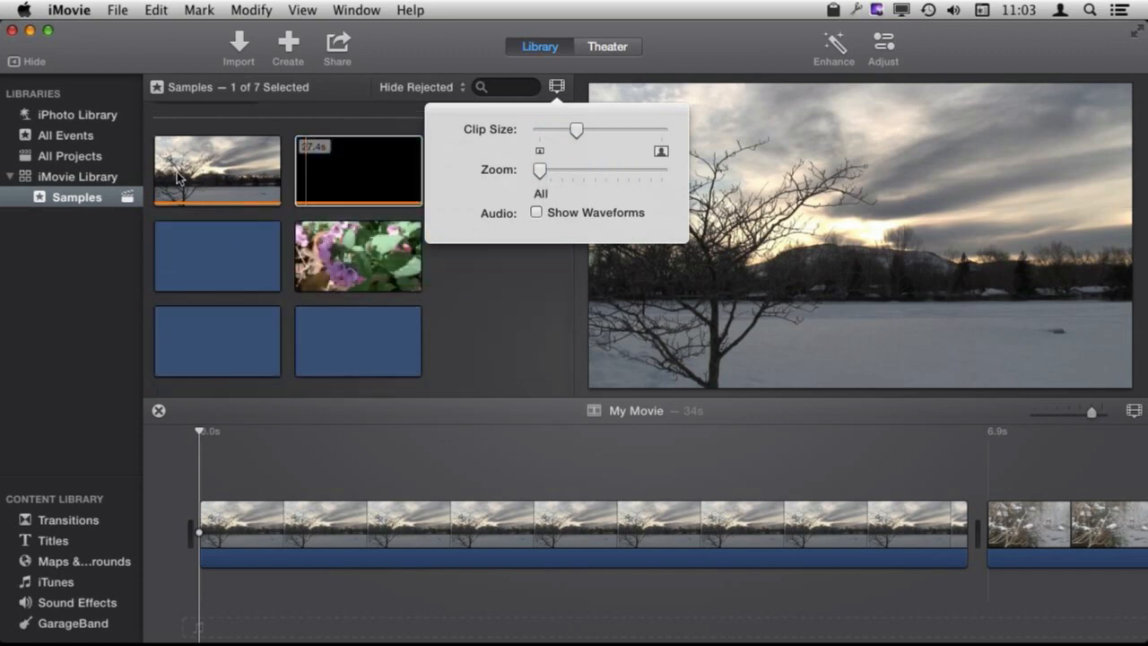
left_click(358, 170)
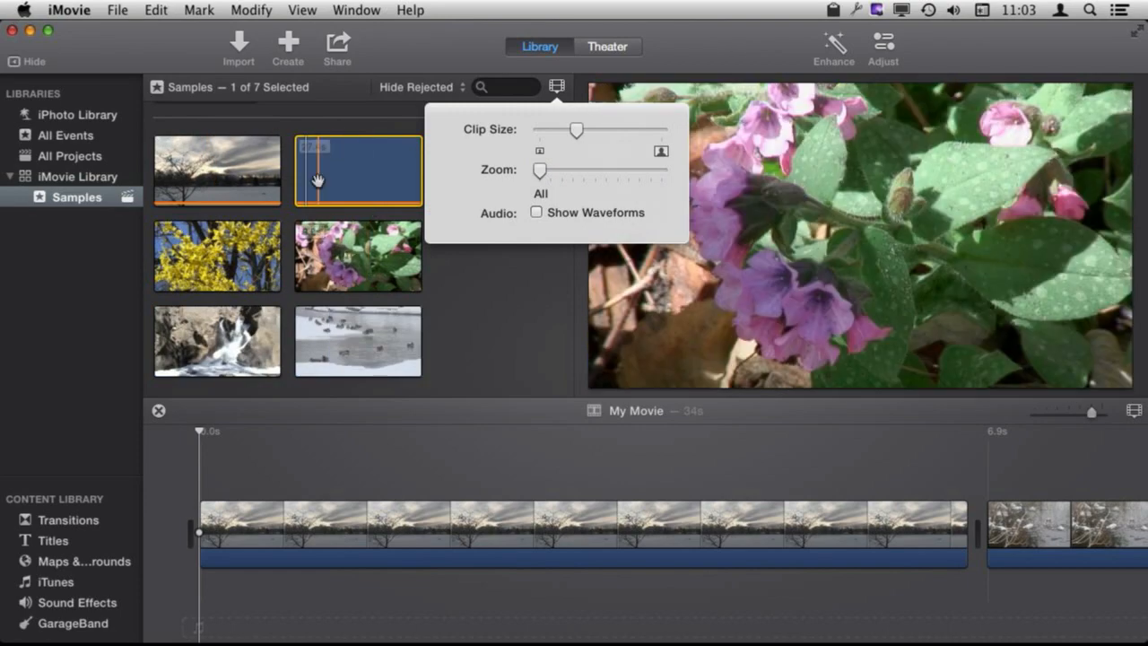
left_click(535, 213)
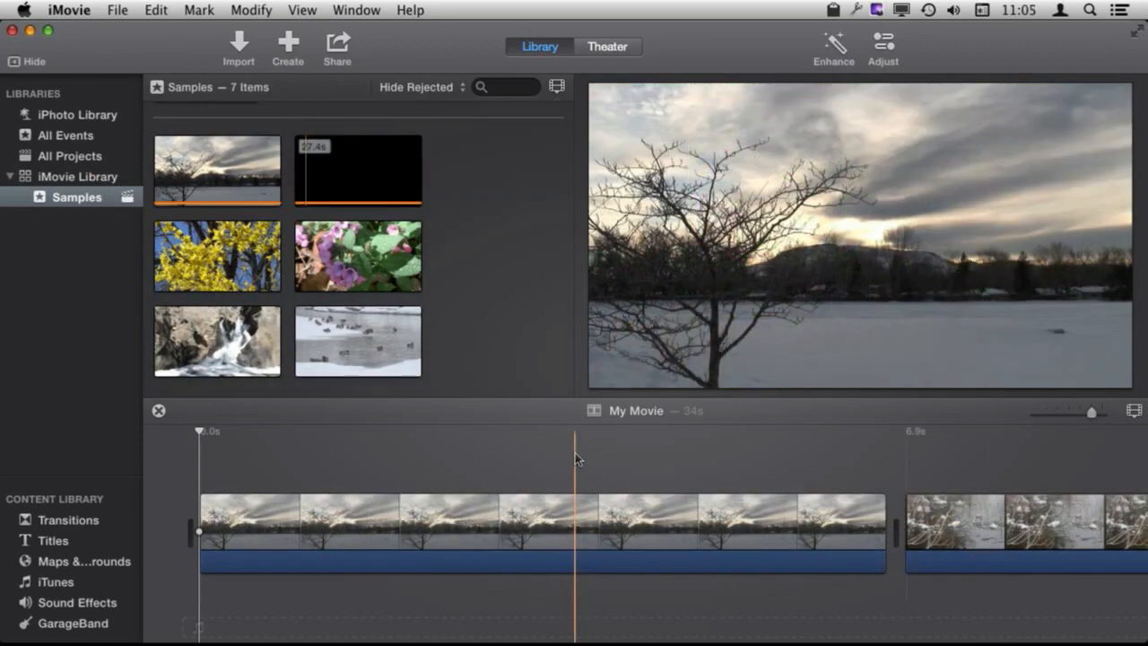
- Hide timeline audio waveforms, shrink timeline thumbnails, and zoom the timeline out
left_click(1130, 411)
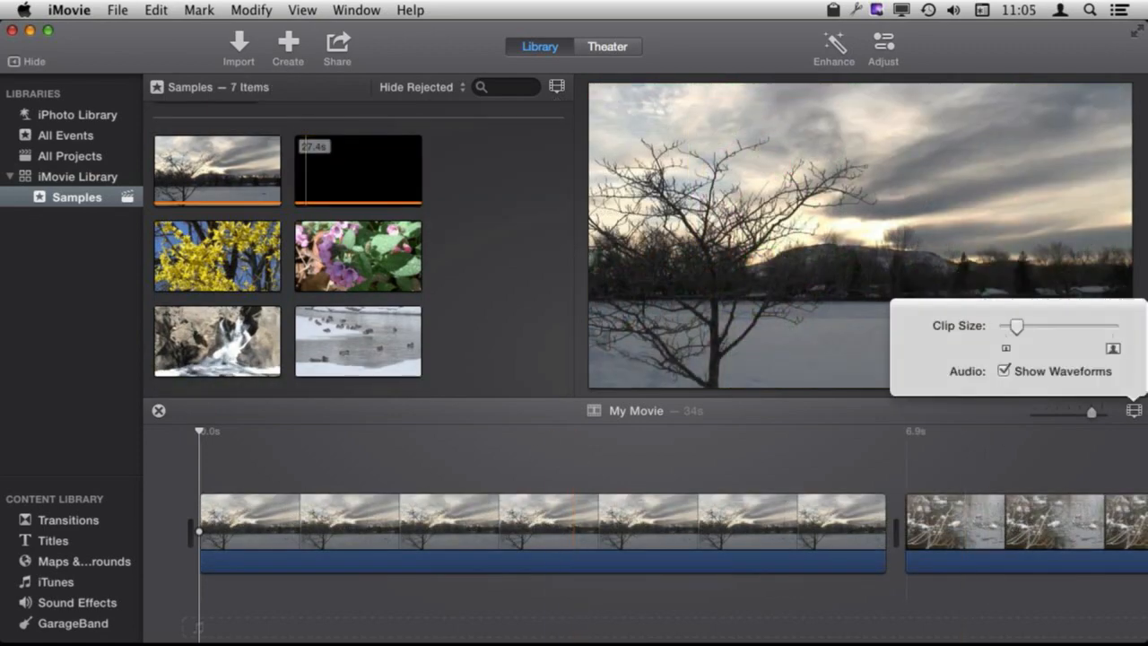
left_click(1006, 373)
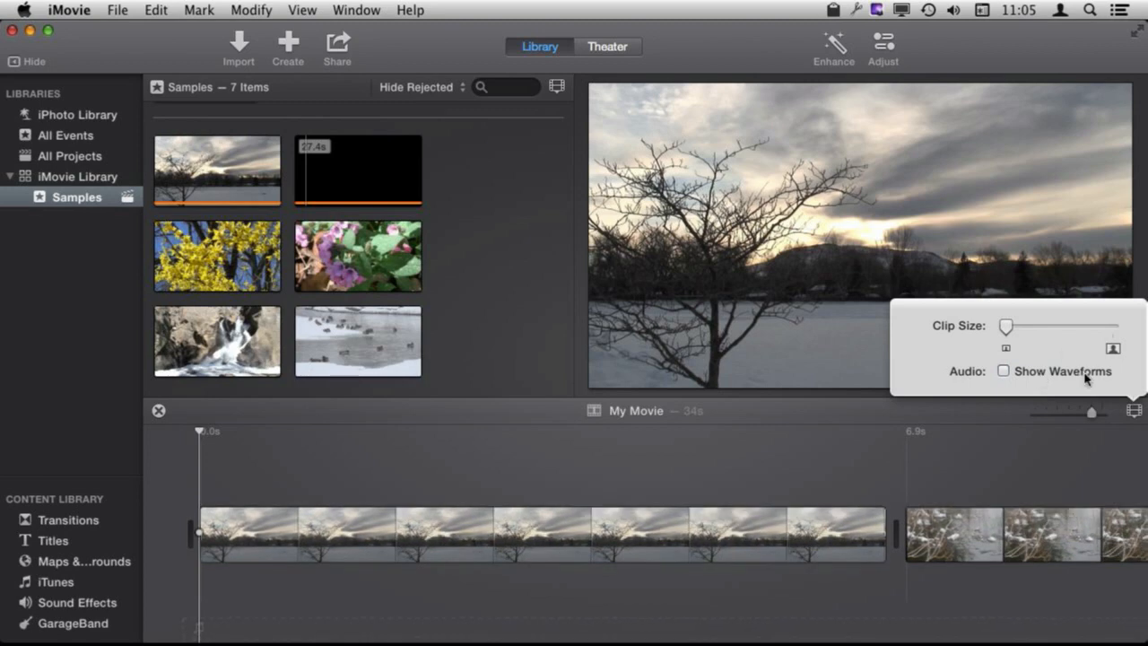
left_click_drag(1005, 326, 1007, 326)
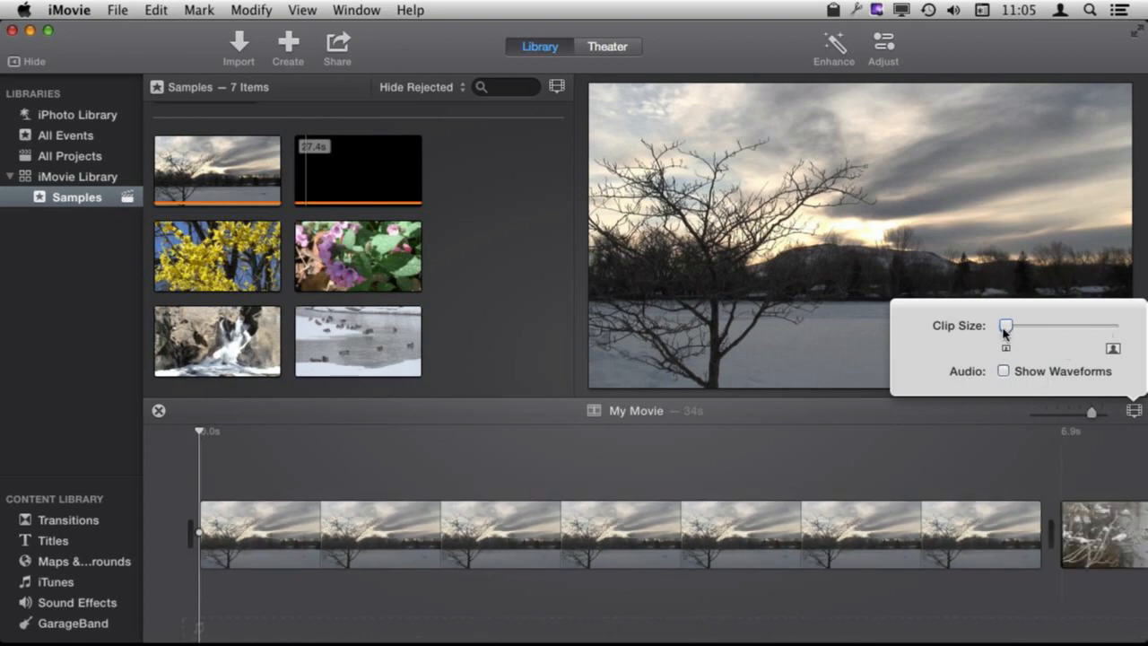
left_click(1092, 411)
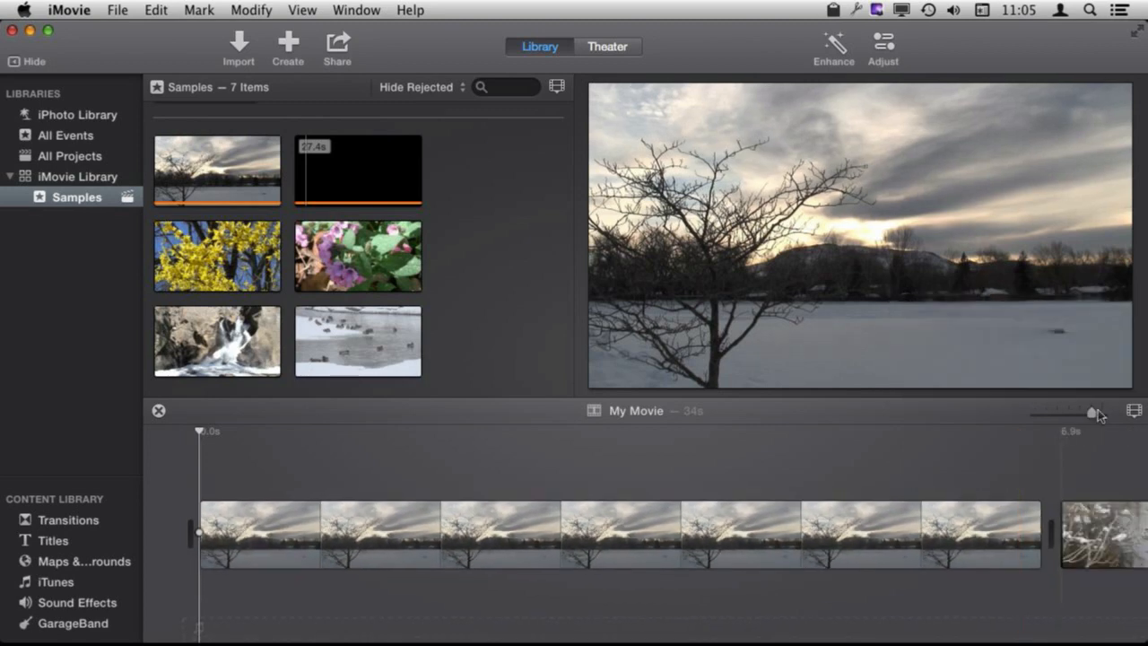
left_click_drag(1094, 412, 1059, 413)
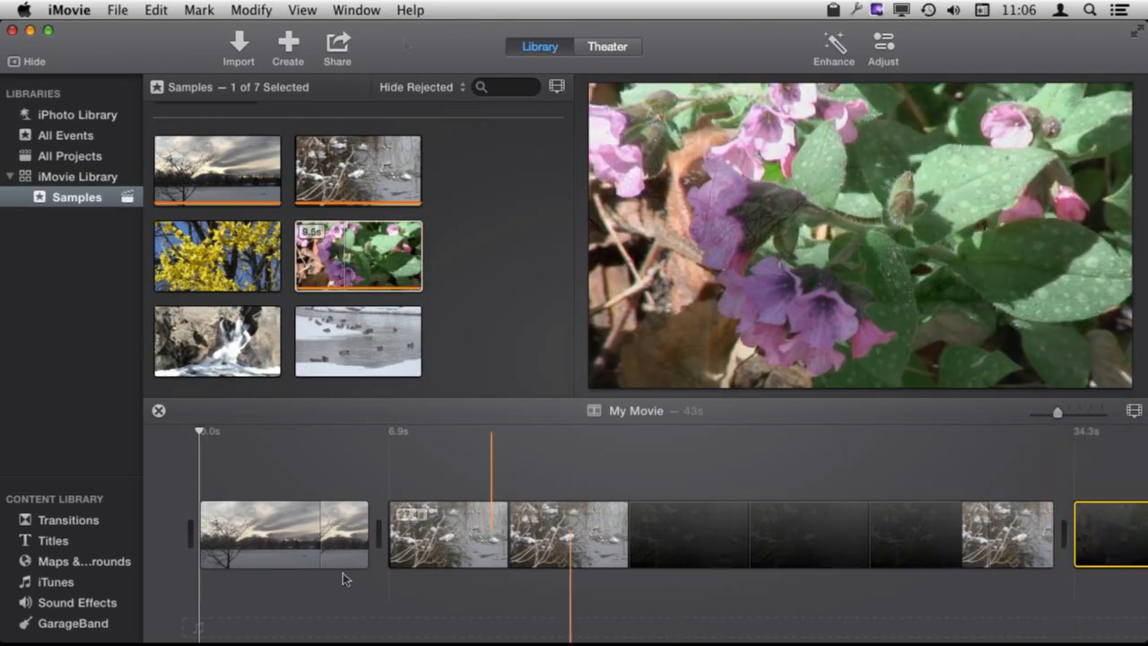
- Show the Share destinations for My Movie: Theater, YouTube, Vimeo and File
left_click(283, 543)
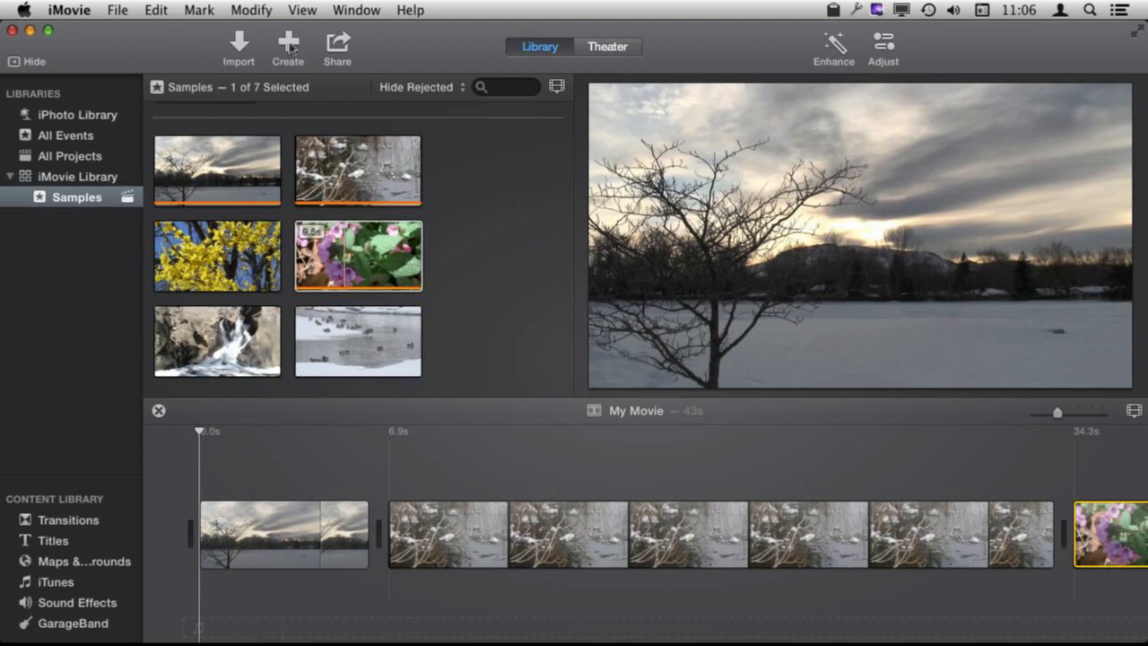
left_click(338, 44)
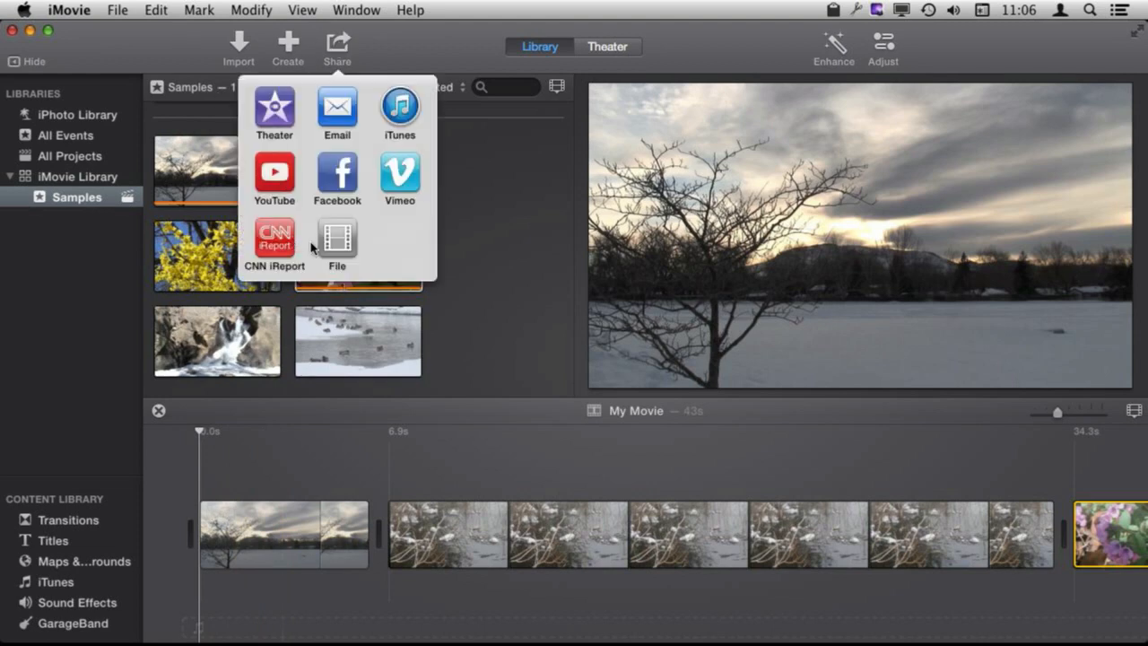
mouse_move(315, 108)
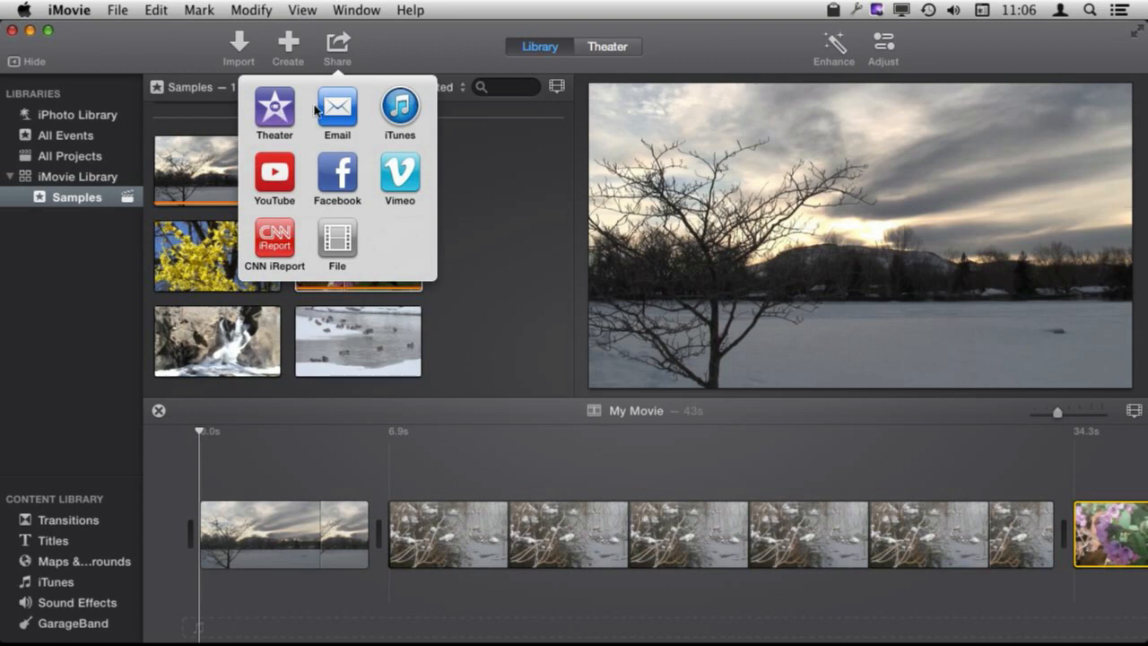
mouse_move(341, 239)
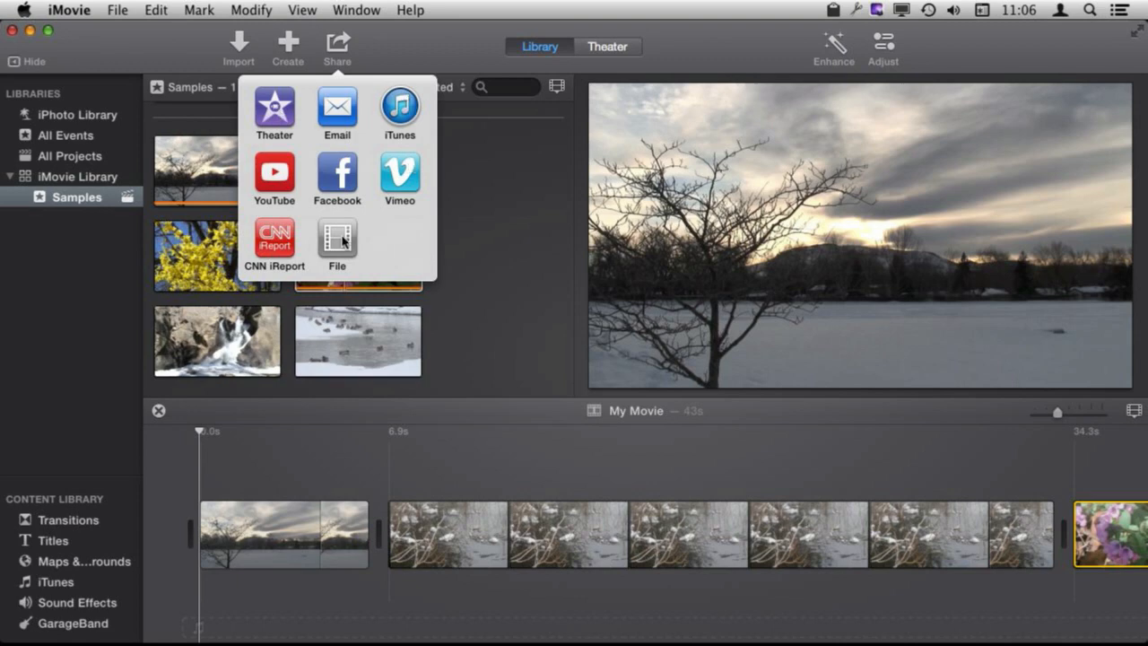
- Choose File export with Size HD 720p and Add to Theater unchecked
left_click(336, 239)
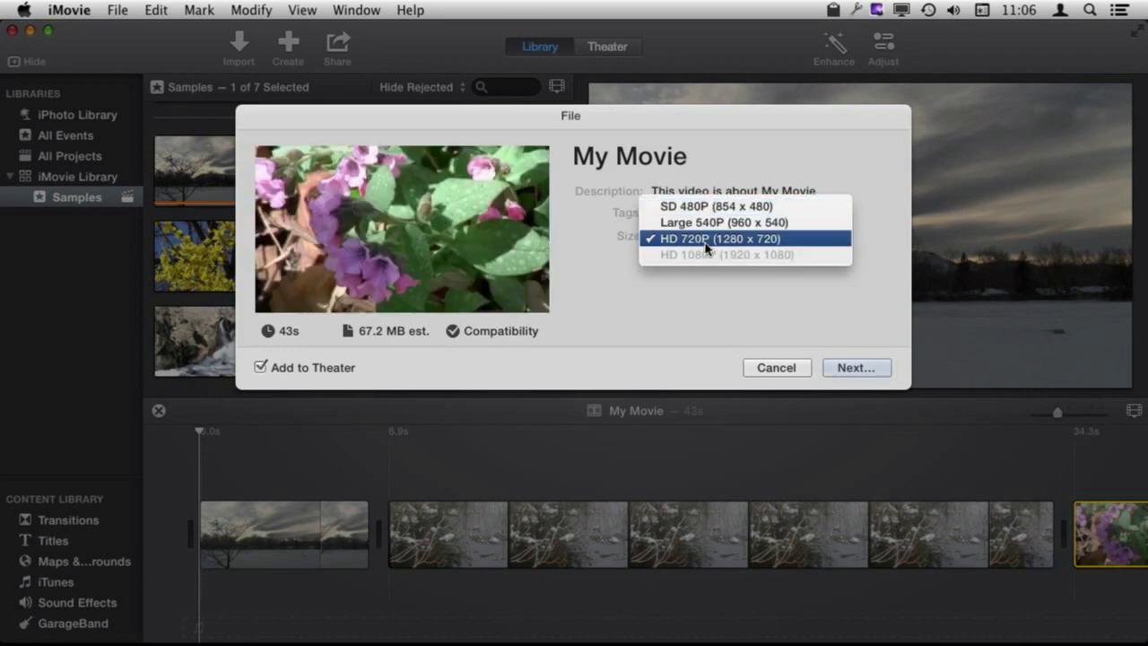
mouse_move(712, 265)
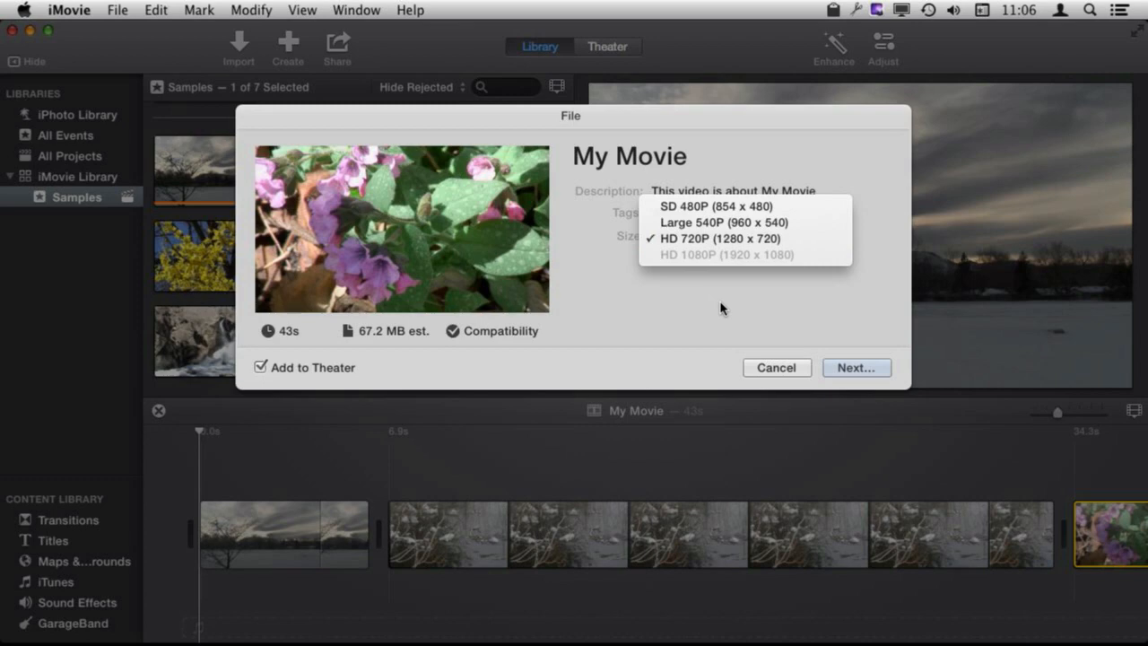
left_click(713, 239)
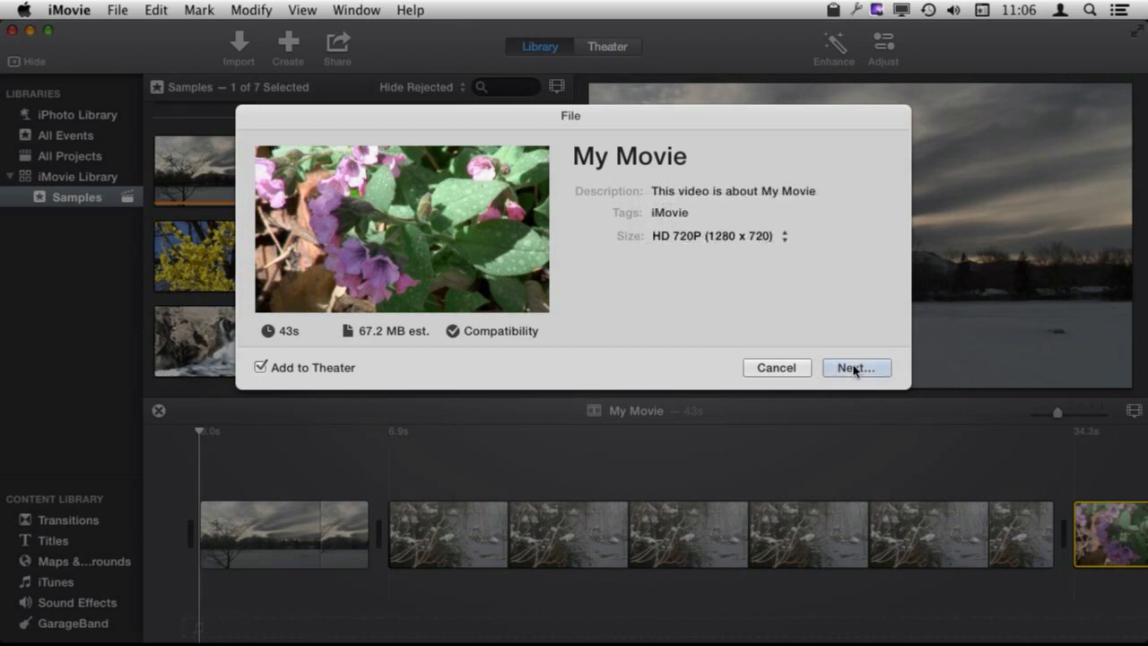
mouse_move(262, 369)
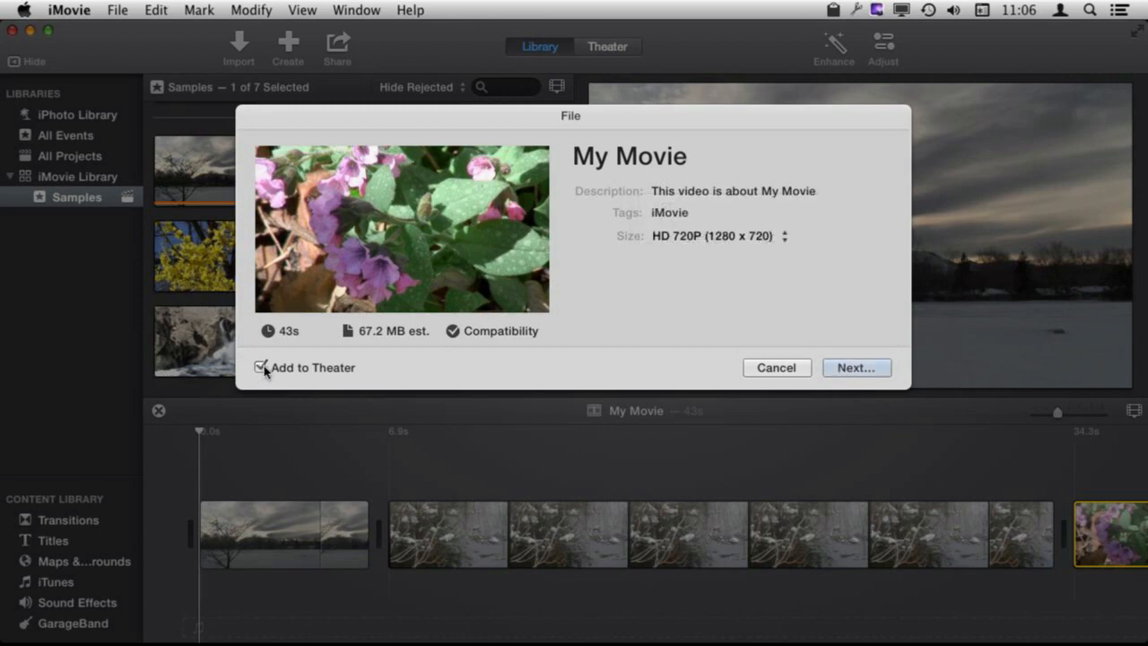
left_click(263, 368)
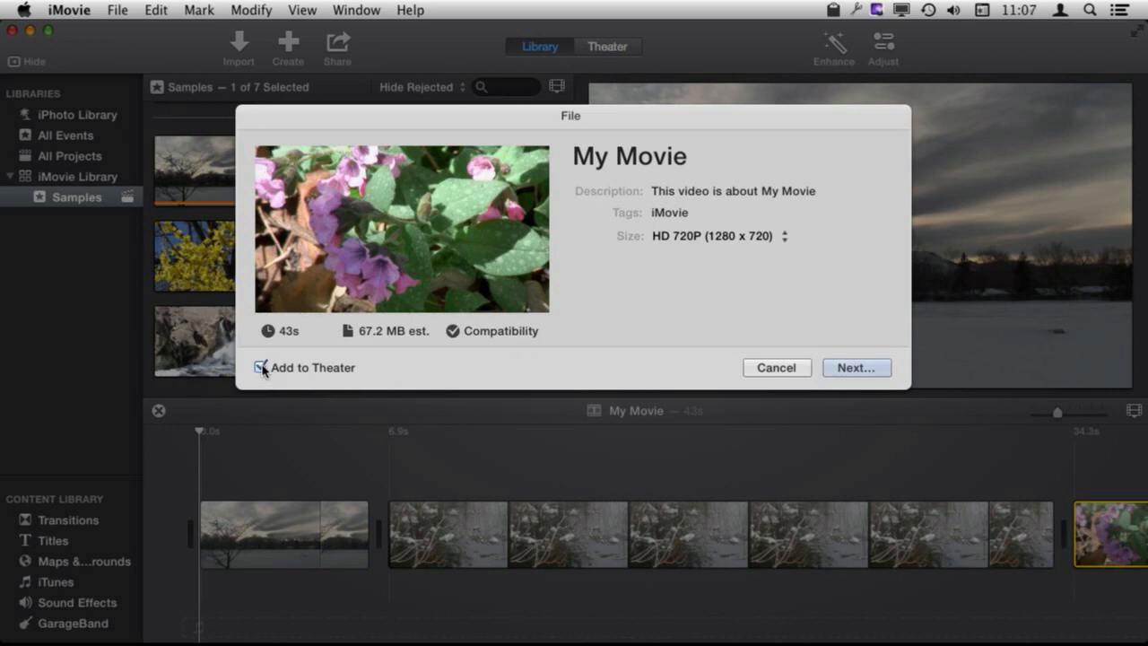
left_click(261, 367)
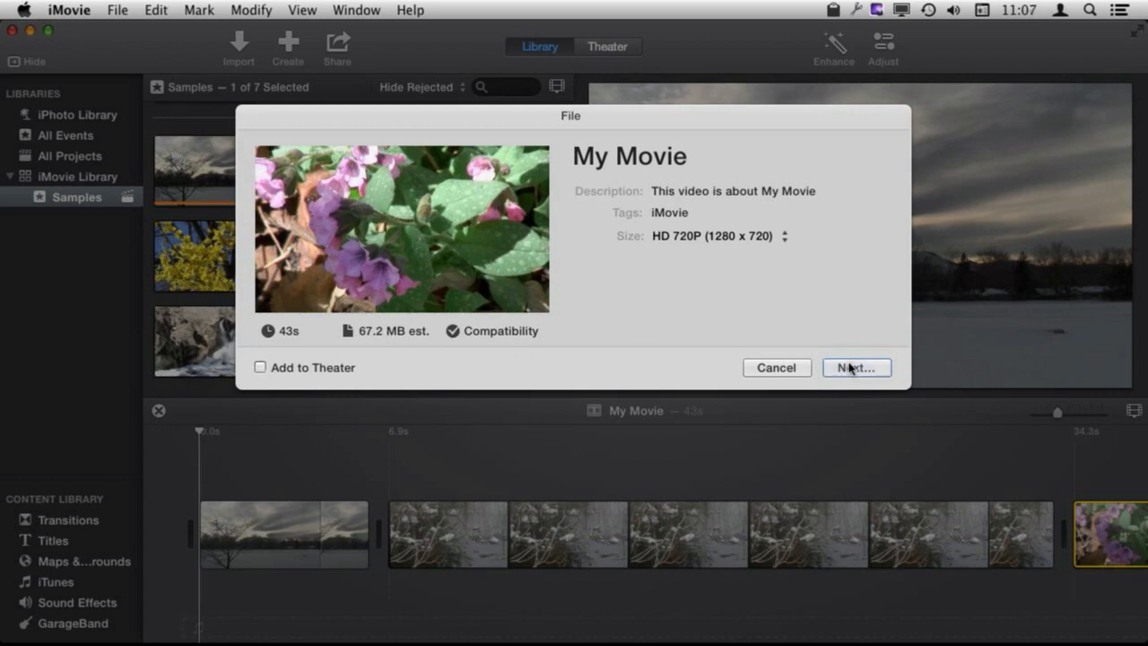
- Save My Movie.mp4 into My Videos and confirm Replace on the existing file
left_click(856, 367)
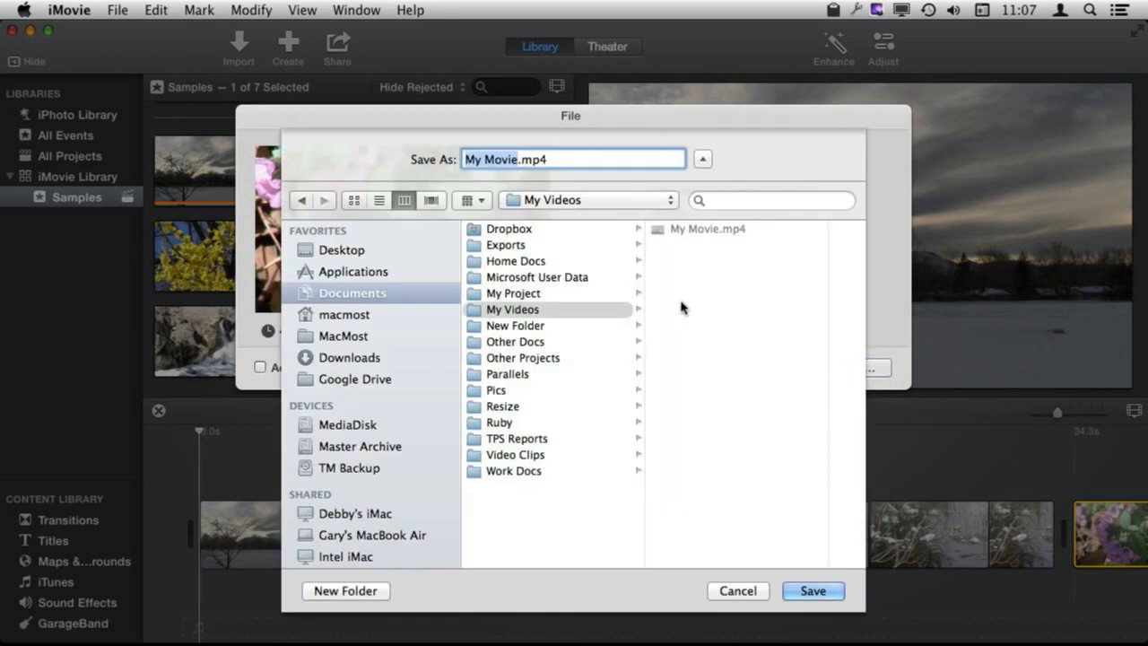
mouse_move(530, 171)
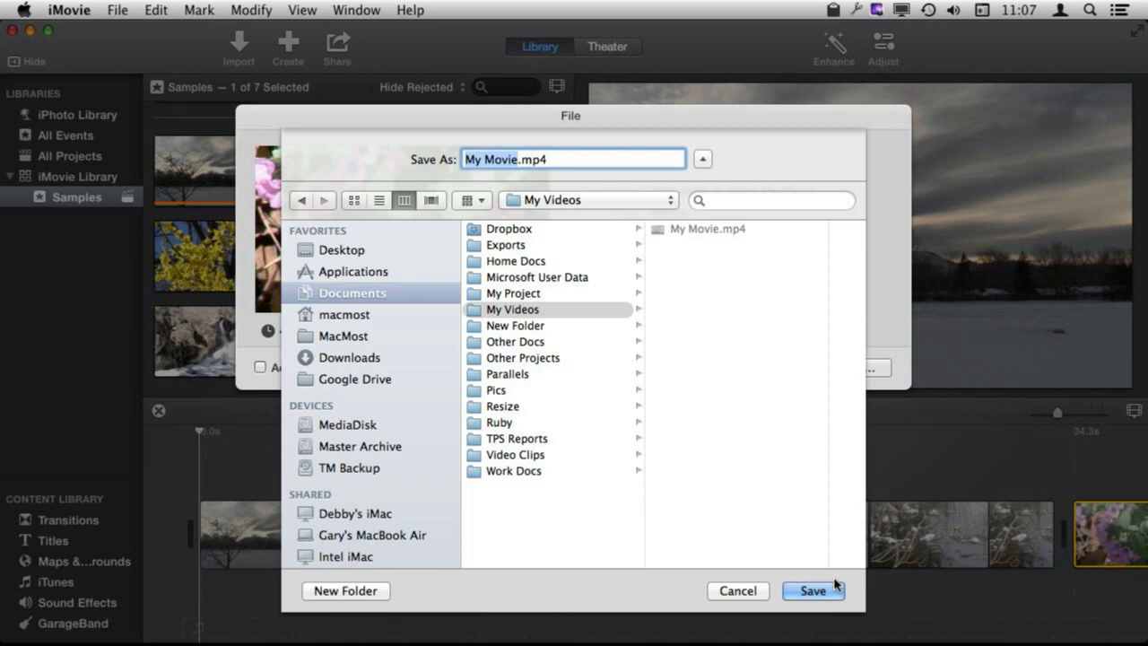
left_click(813, 592)
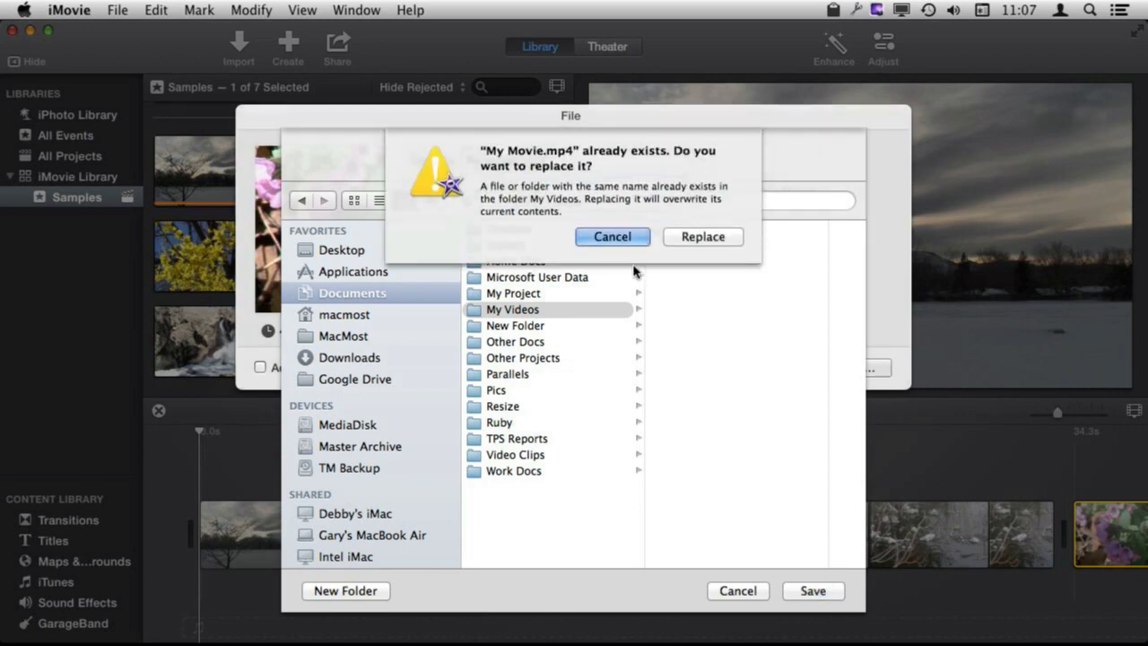
left_click(702, 235)
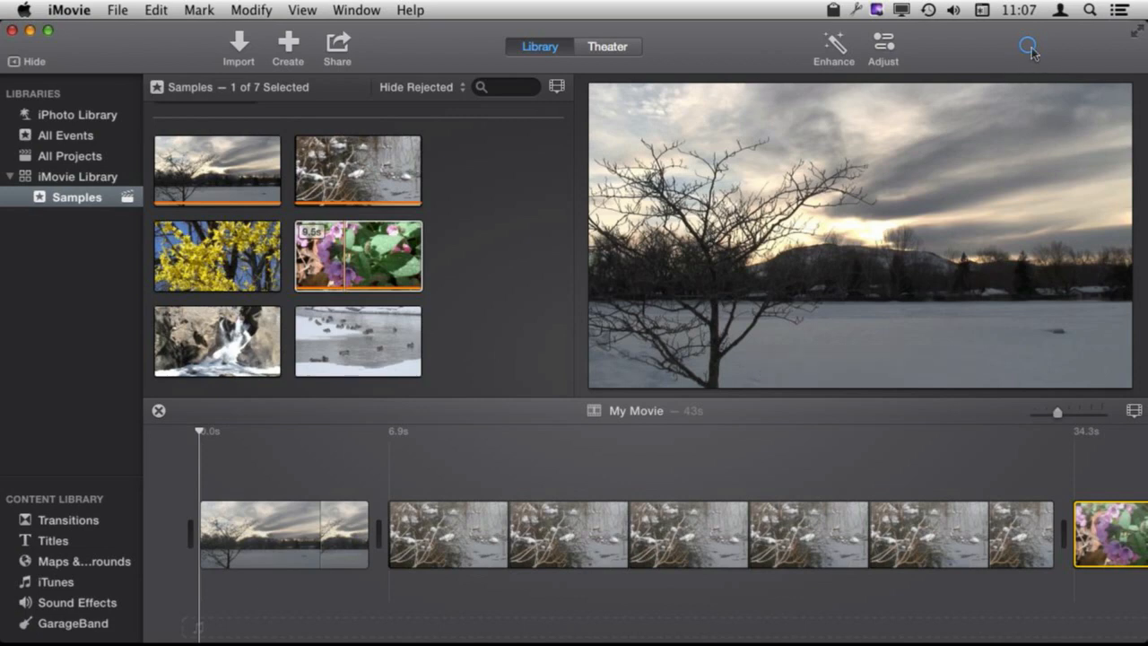
mouse_move(1032, 46)
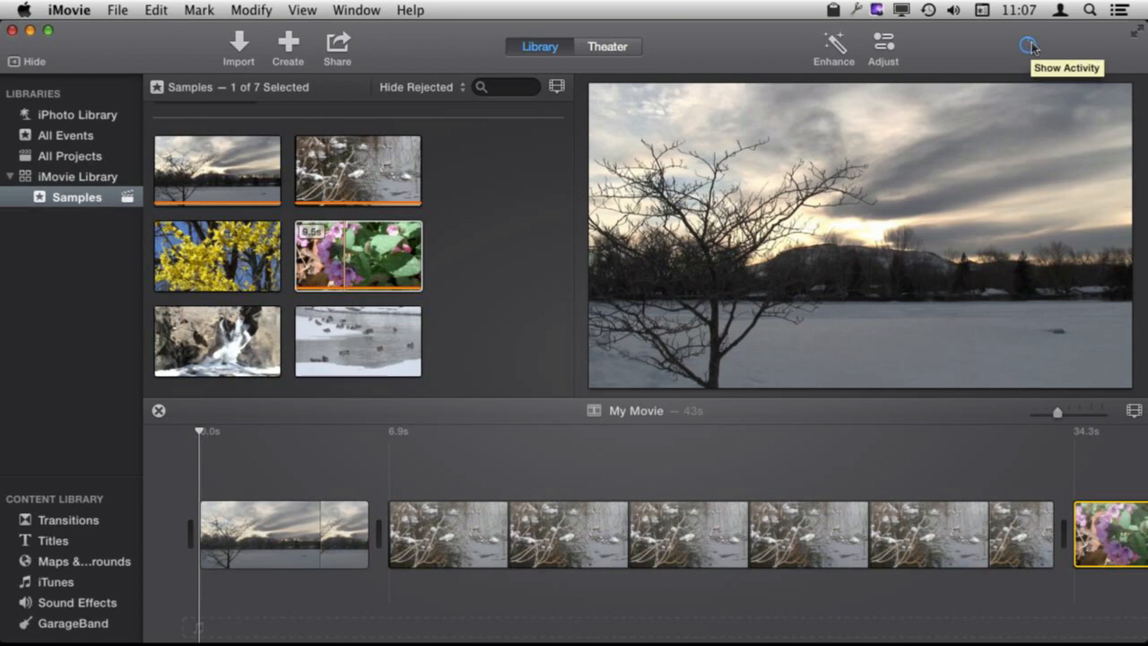
- Check export progress, then open the finished My Movie.mp4 in QuickTime Player
left_click(1027, 44)
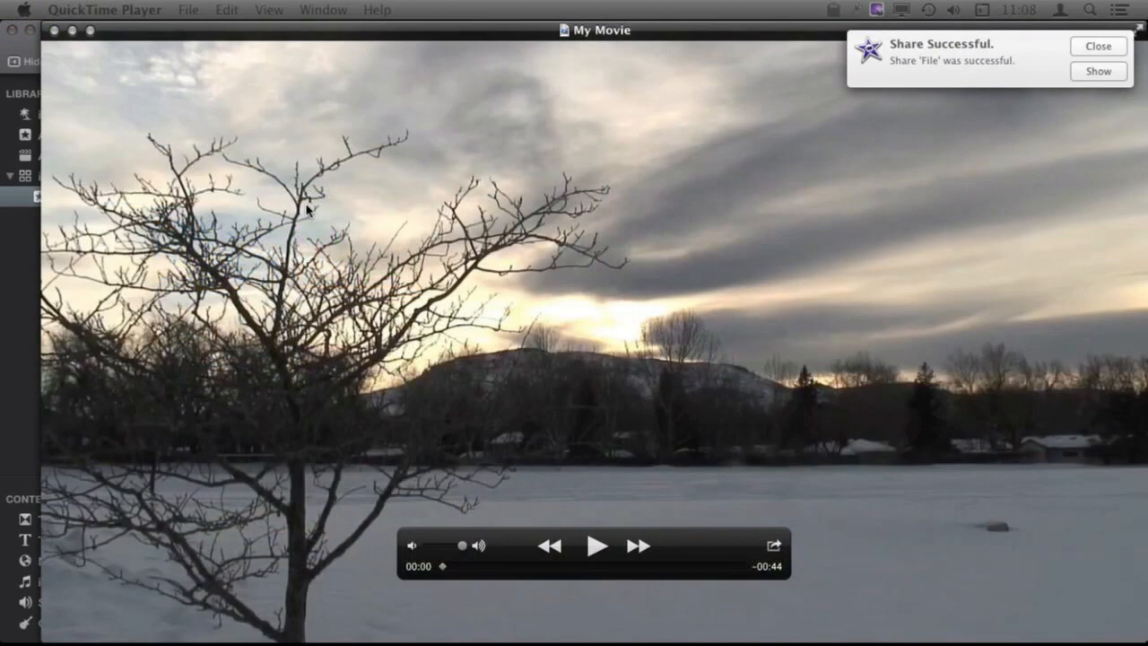
mouse_move(445, 184)
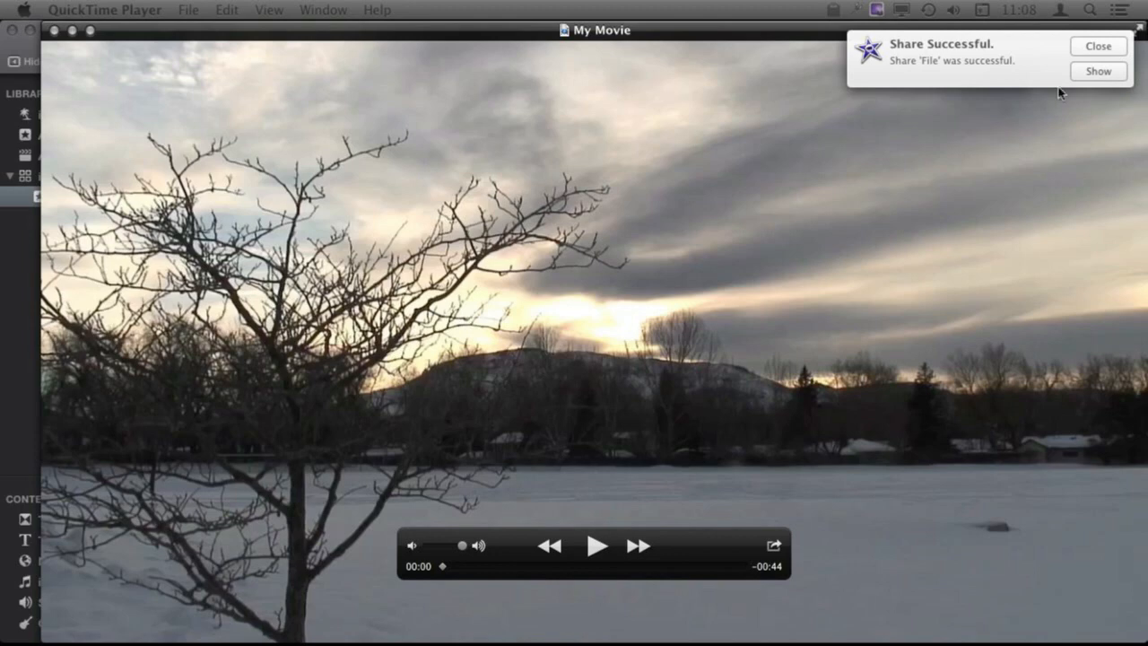
left_click(1098, 46)
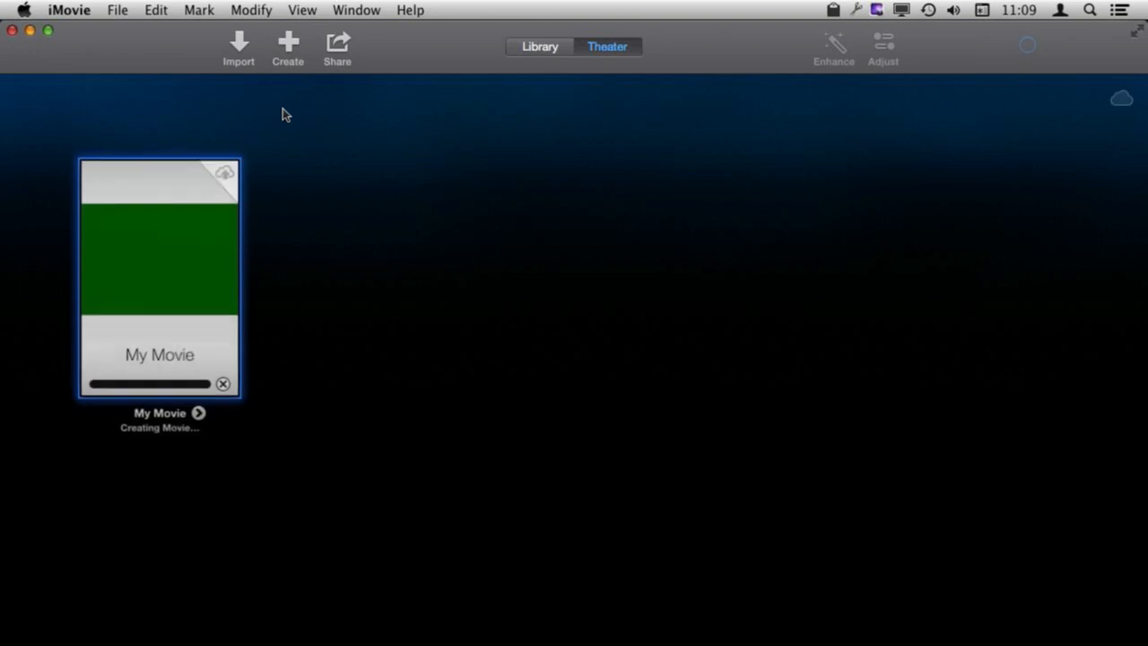
mouse_move(541, 107)
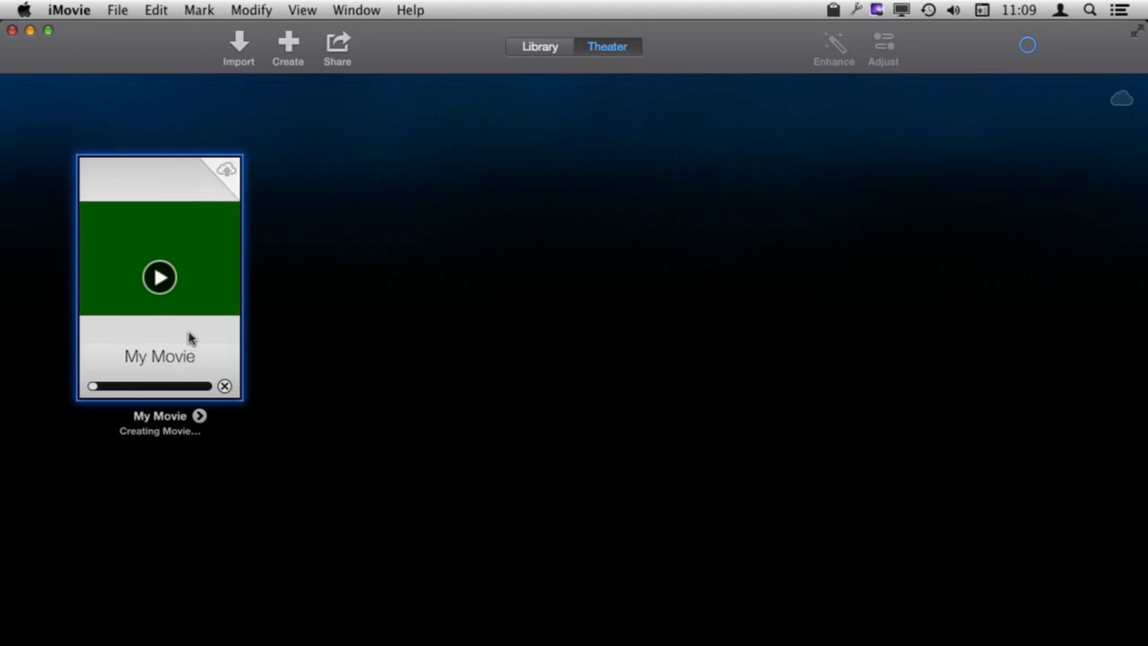
mouse_move(147, 296)
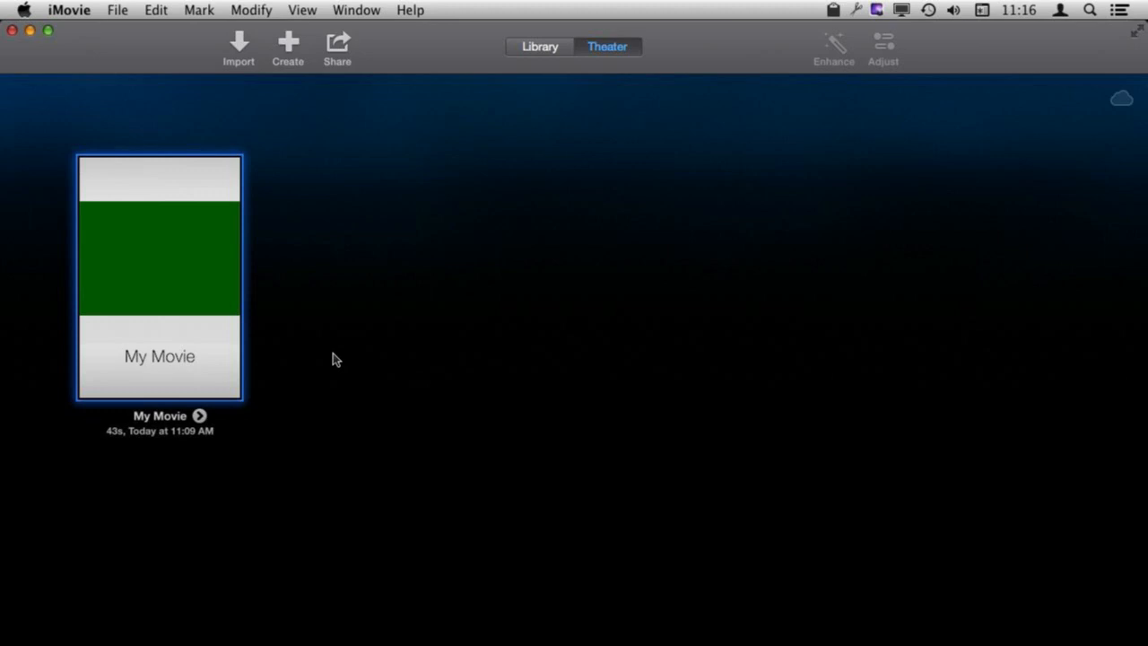
mouse_move(284, 265)
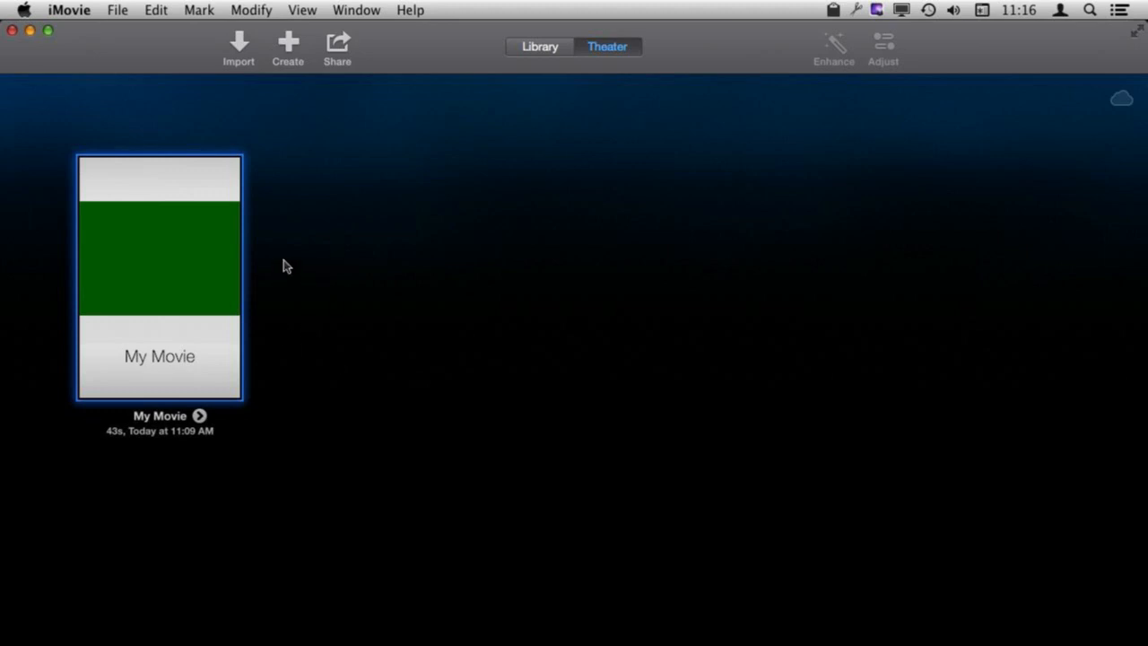
mouse_move(126, 254)
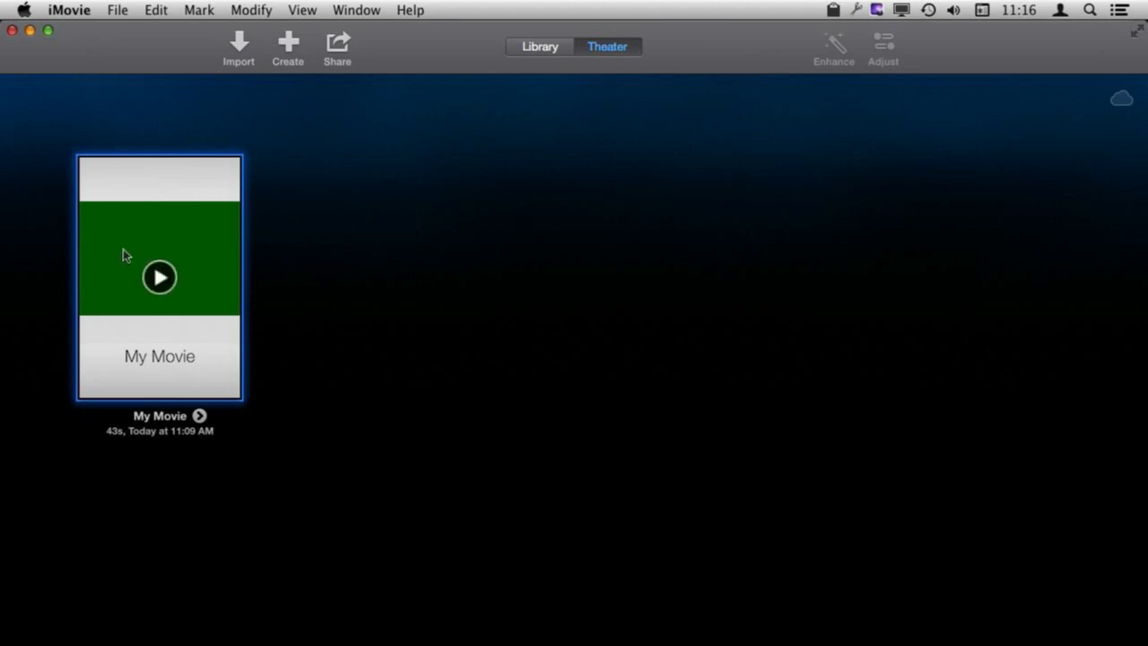
mouse_move(223, 283)
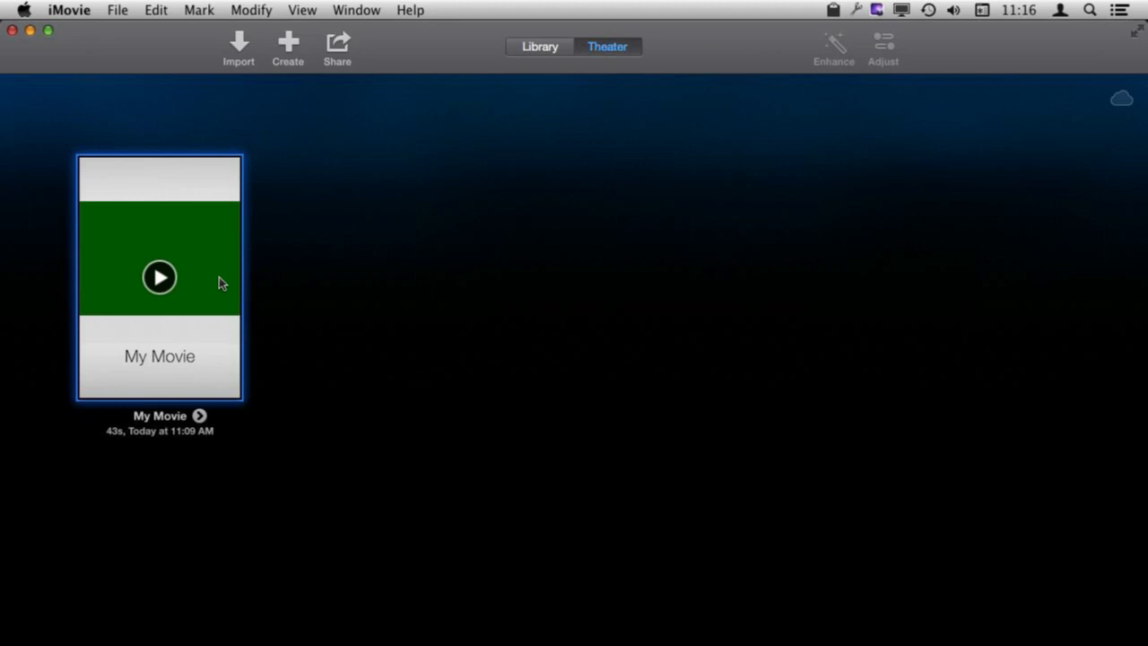
mouse_move(198, 416)
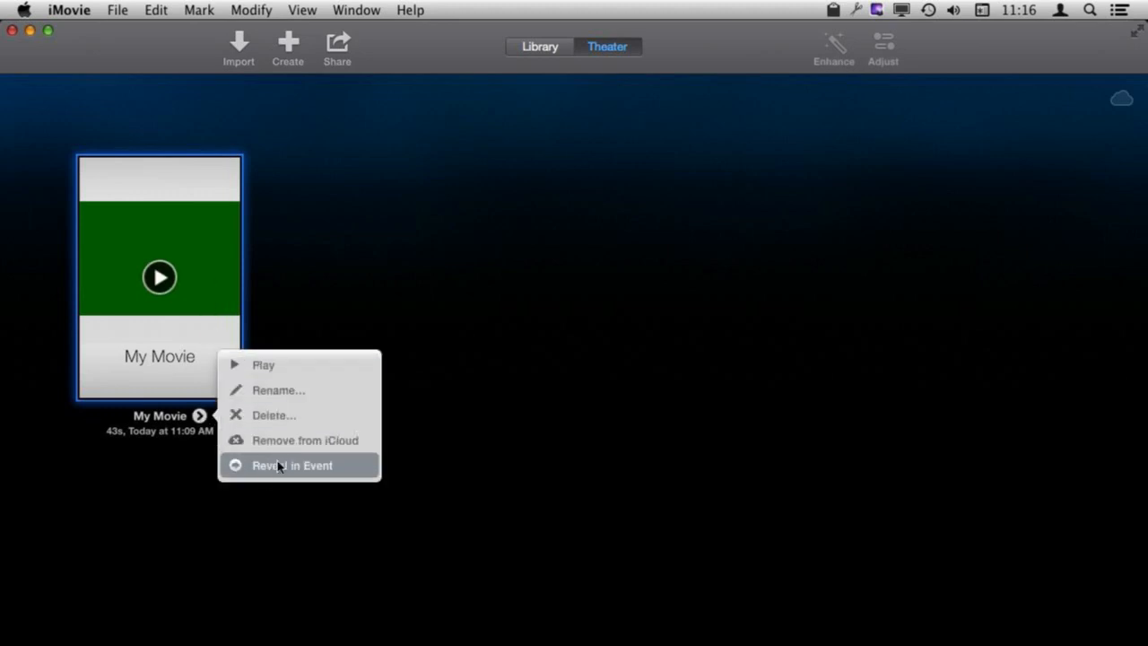
mouse_move(352, 441)
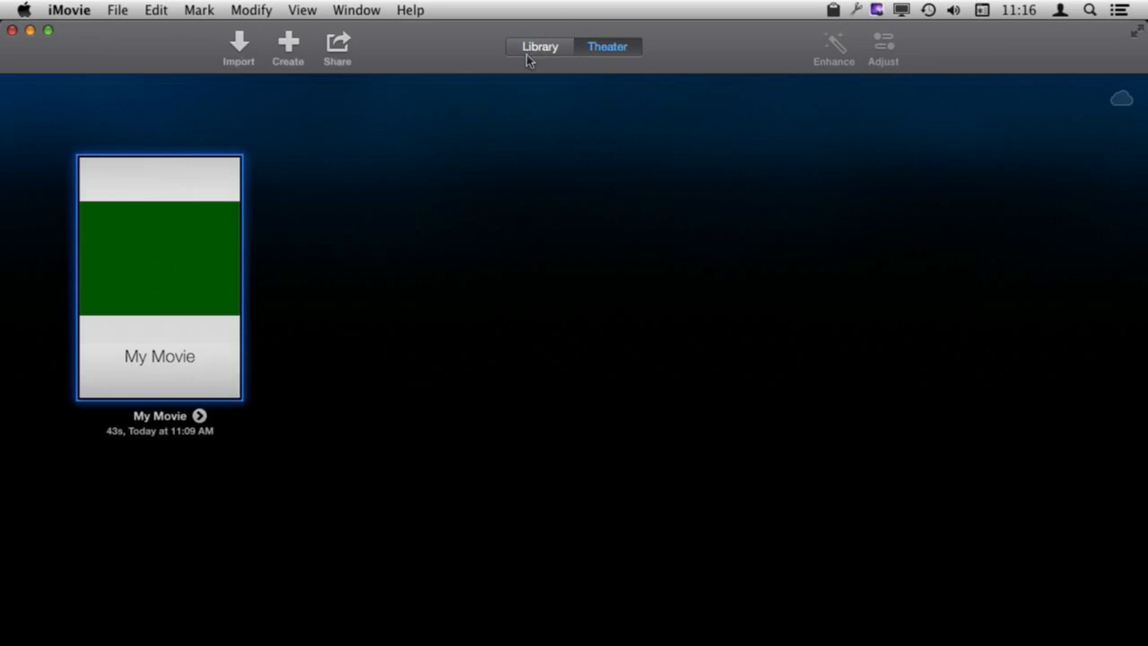
- Return from Theater to the Library view with the Samples event
left_click(540, 46)
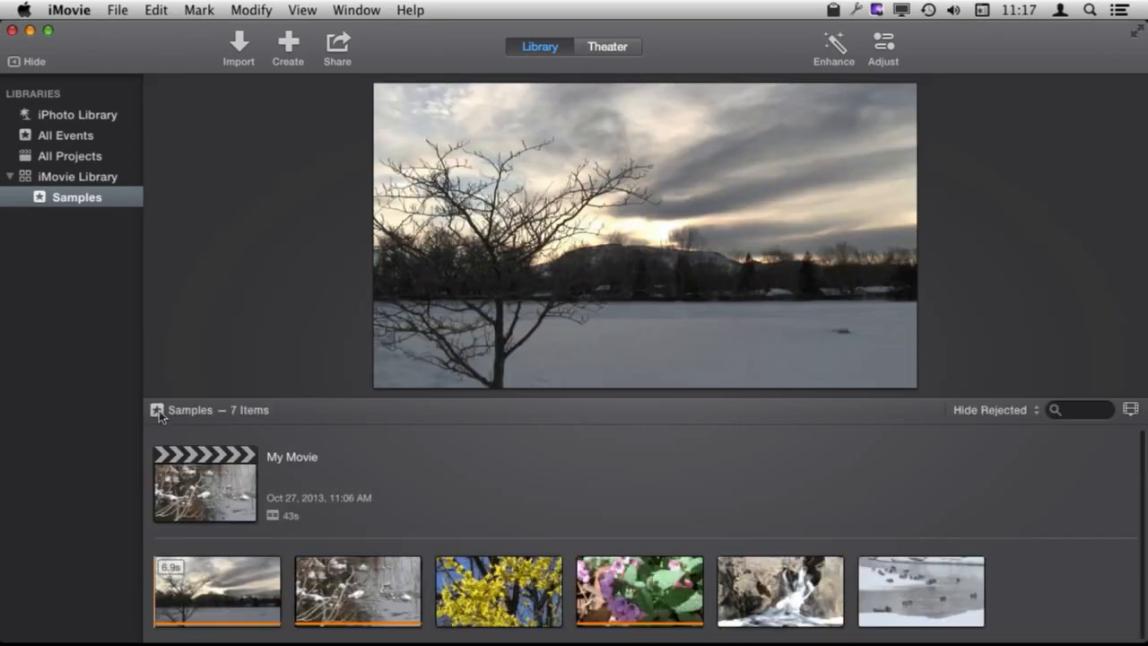
- Select the yellow forsythia clip in Samples and bring up its Share destinations list
left_click(494, 609)
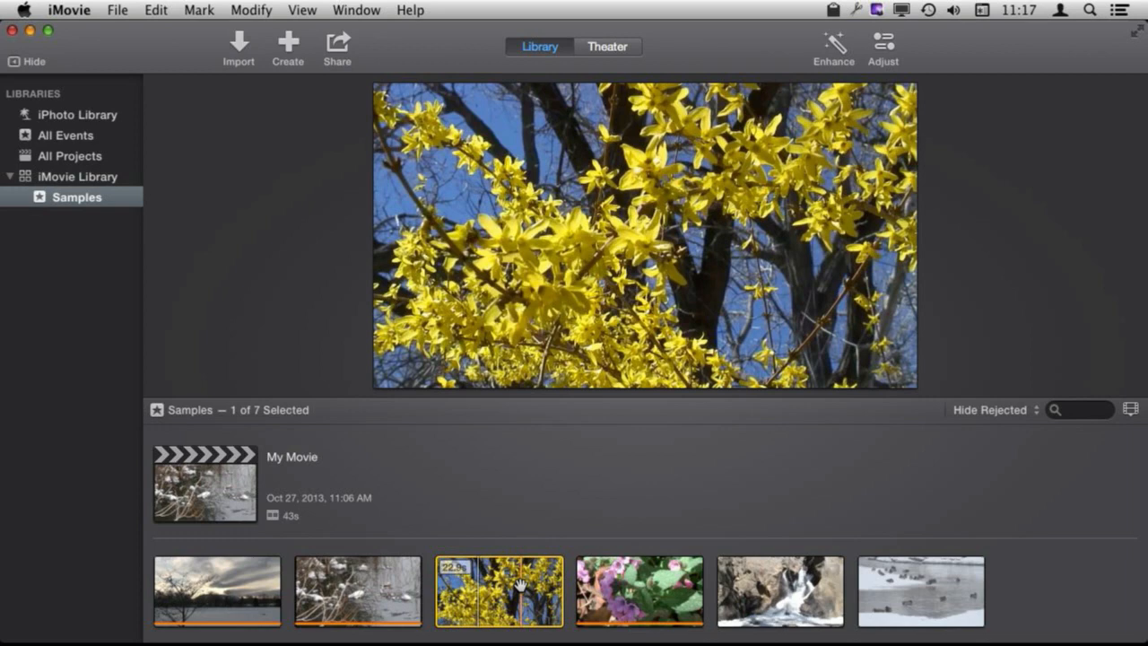
left_click(117, 10)
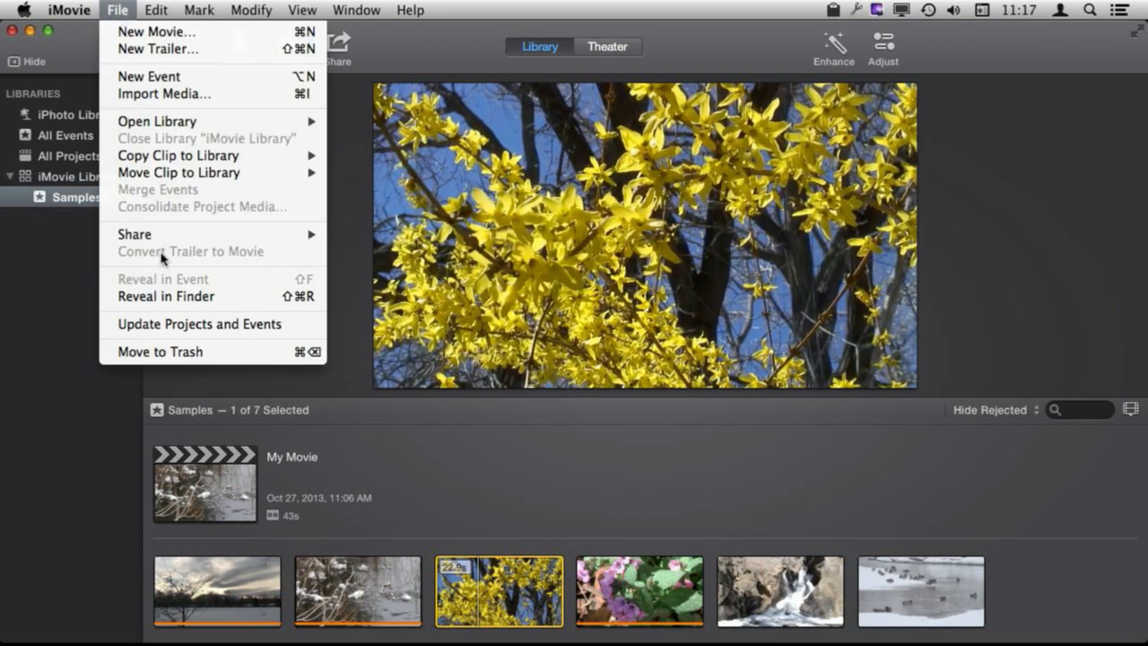
left_click(338, 47)
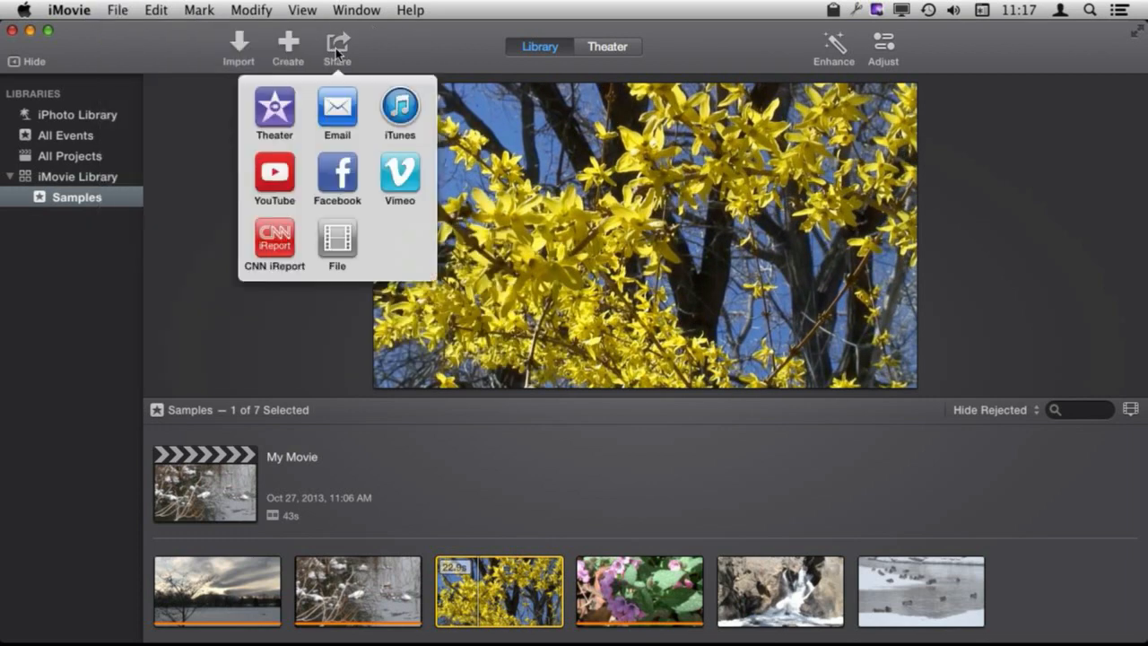